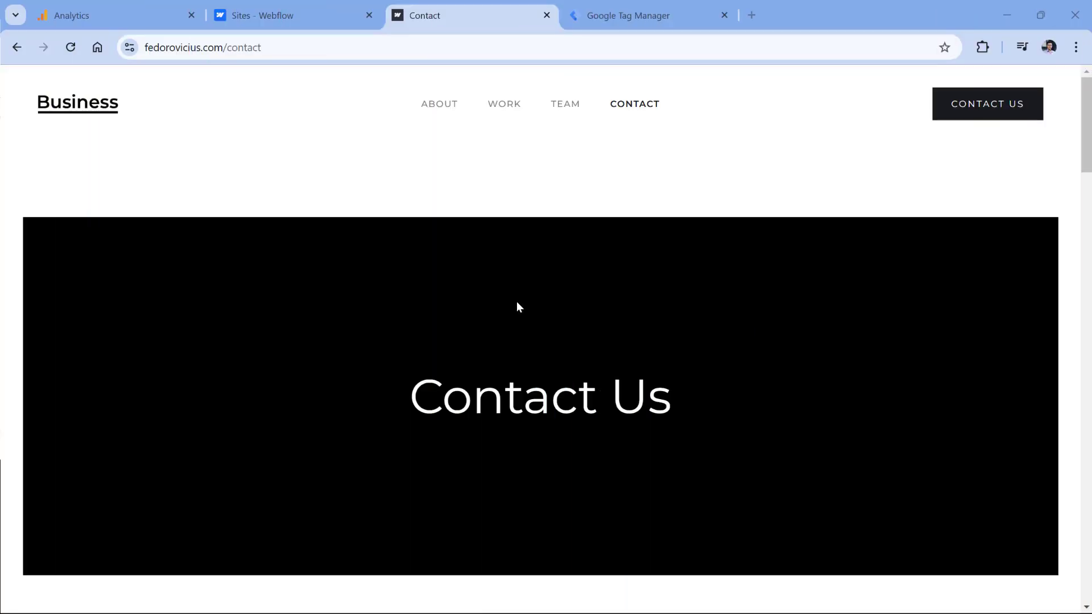
- Copy the full Webflow form listener script from the GitHub Gist
{"action": "scroll", "scroll_direction": "down", "scroll_amount": 3}
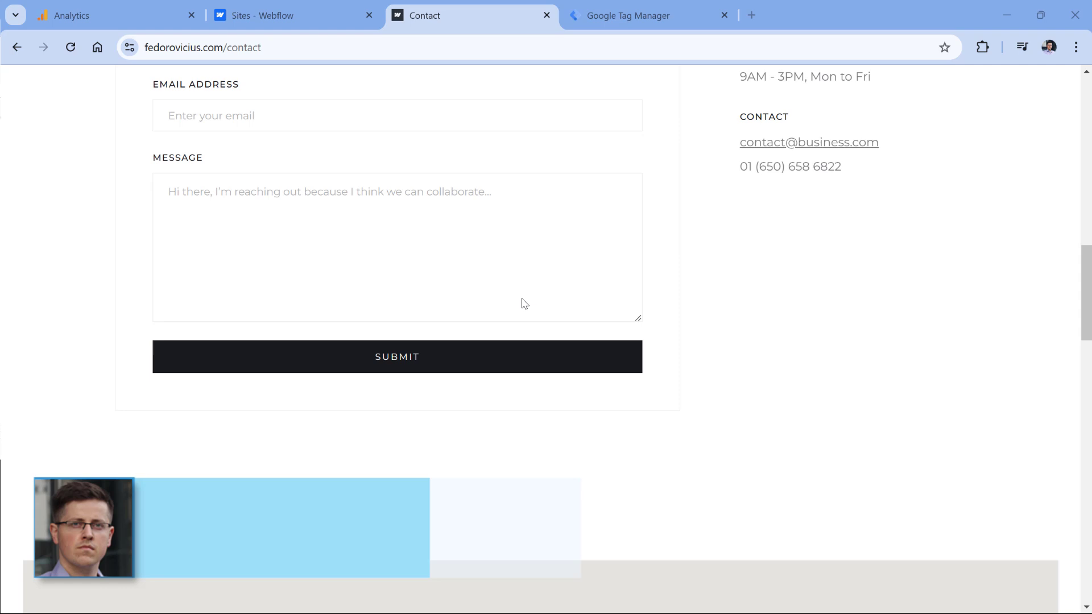
{"action": "left_click", "coordinate": [821, 15]}
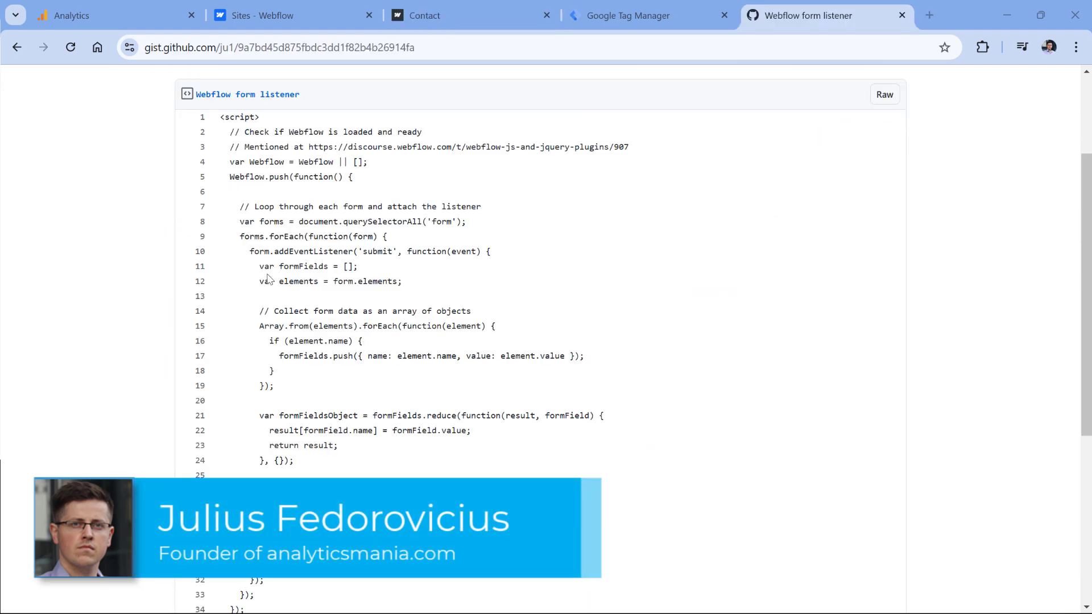
{"action": "mouse_move", "coordinate": [67, 274]}
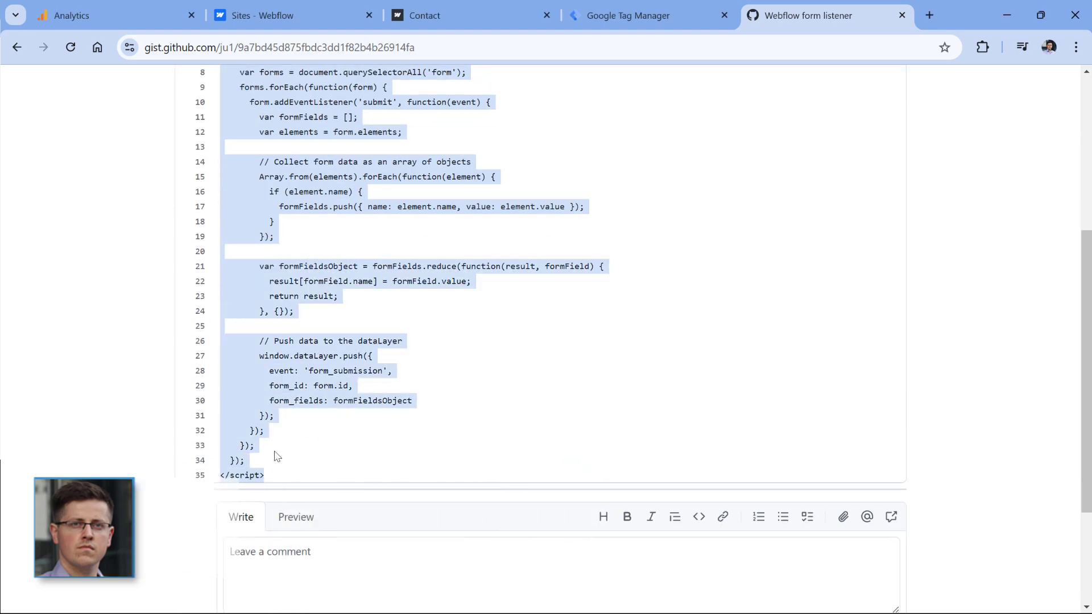
{"action": "left_click", "coordinate": [647, 14]}
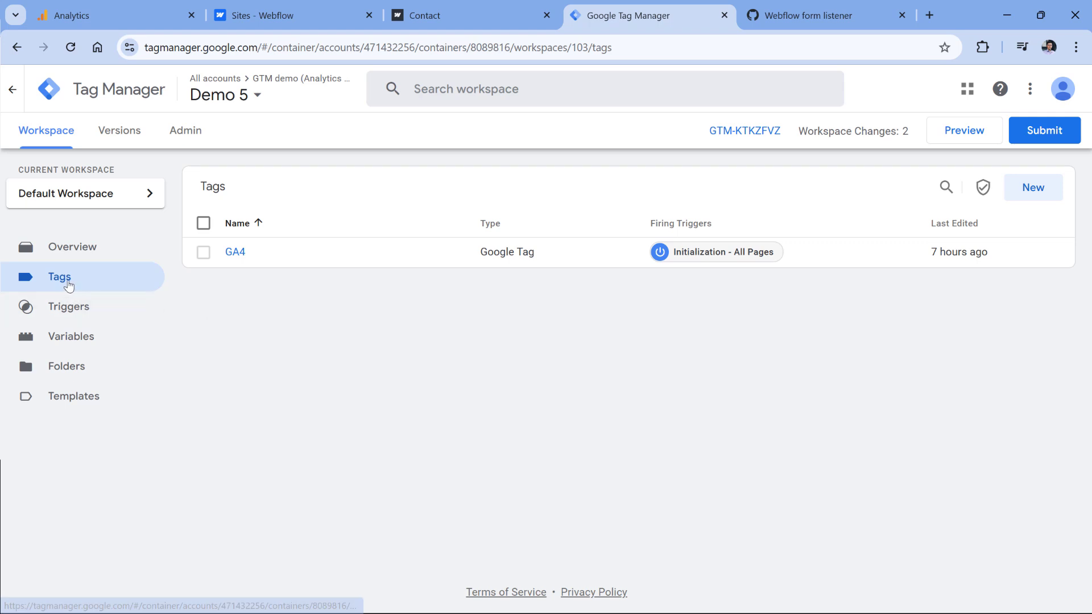
- Create a Custom HTML tag with the listener script, firing on the All Pages trigger
{"action": "left_click", "coordinate": [1032, 188]}
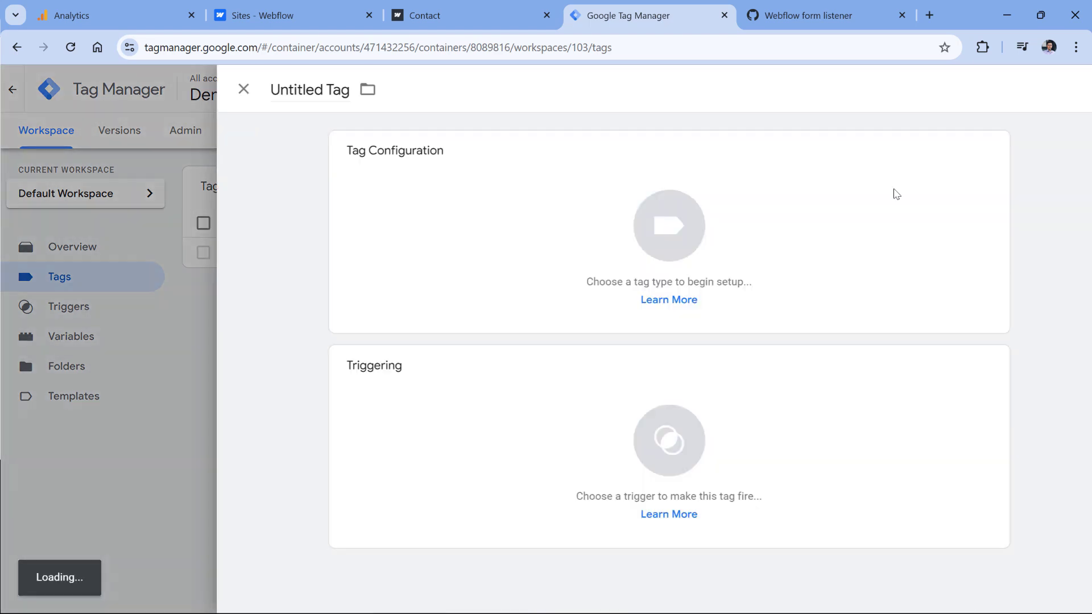
{"action": "left_click", "coordinate": [668, 225]}
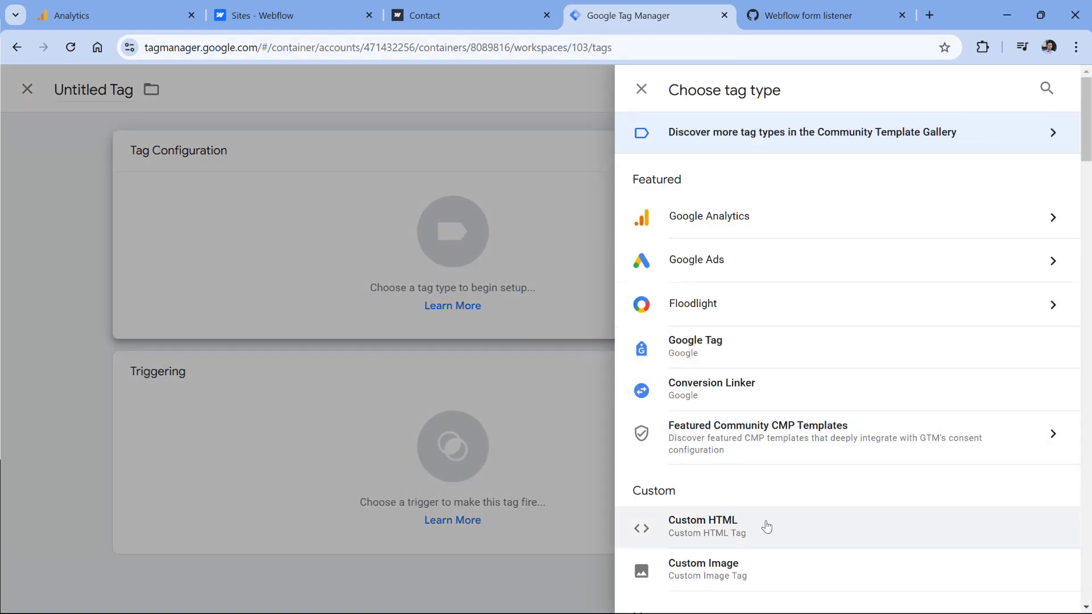
{"action": "left_click", "coordinate": [701, 519]}
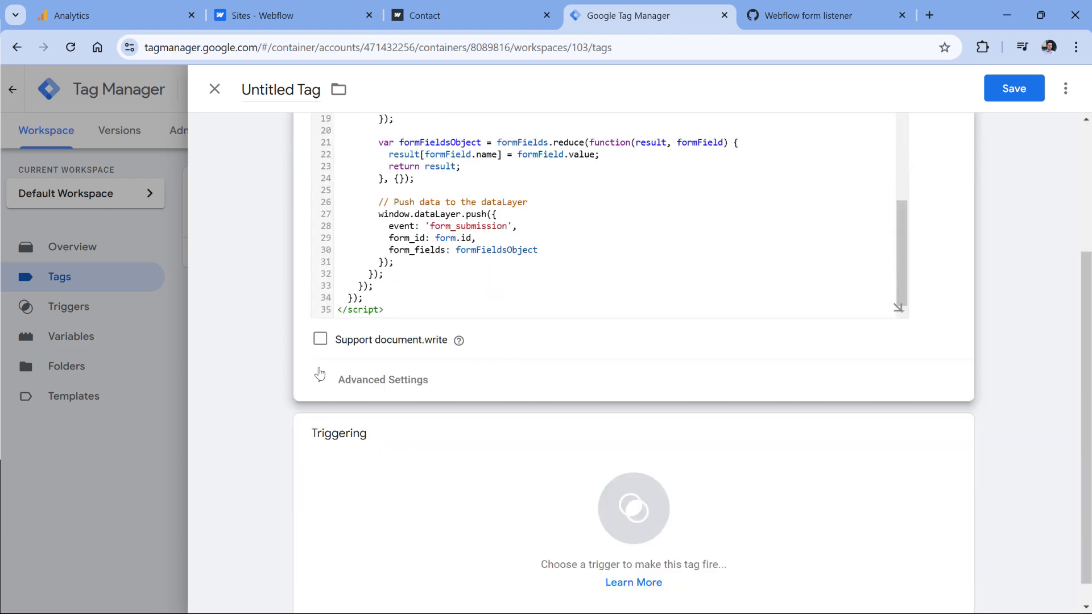
{"action": "left_click", "coordinate": [632, 507]}
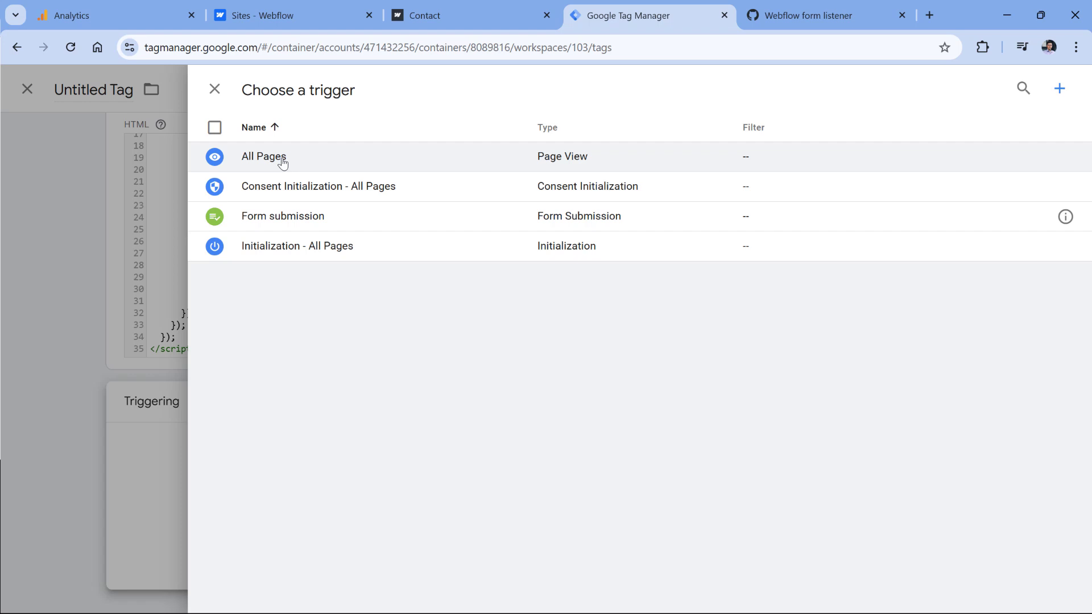
{"action": "mouse_move", "coordinate": [469, 15]}
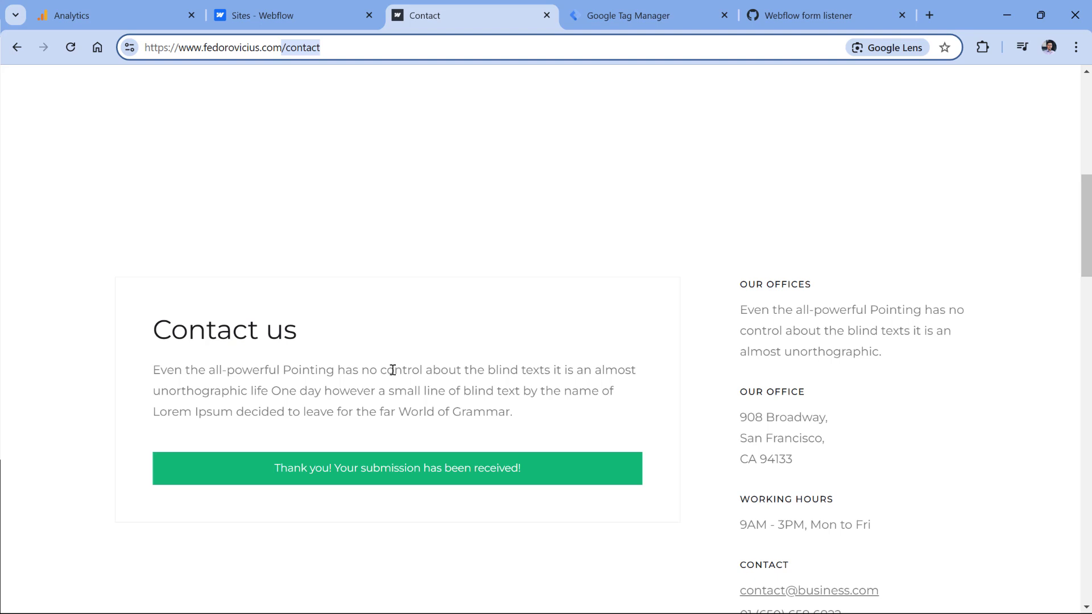
{"action": "left_click", "coordinate": [647, 15]}
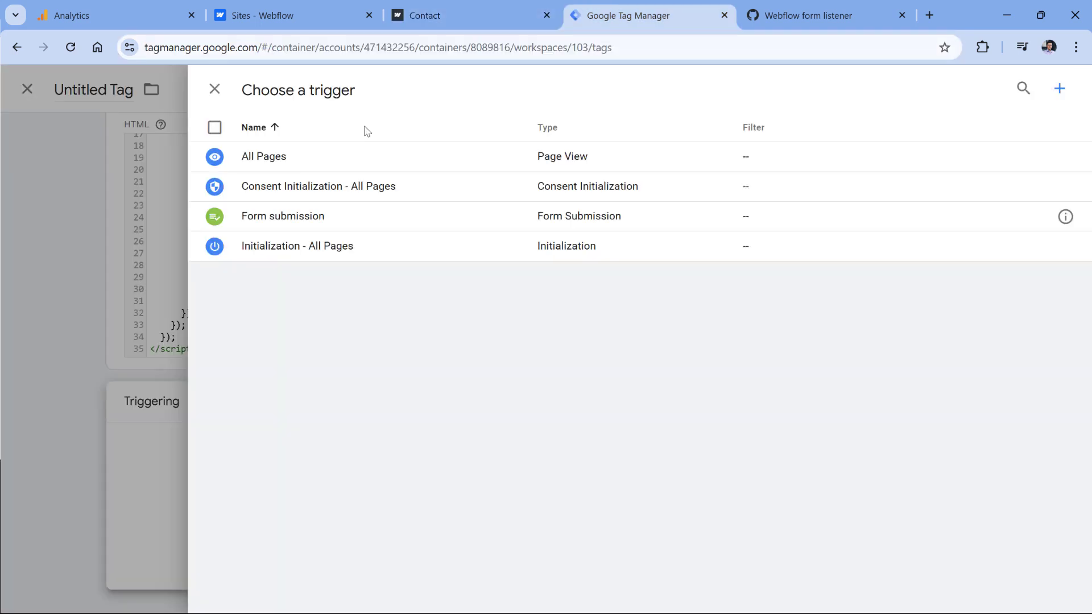
{"action": "mouse_move", "coordinate": [274, 141]}
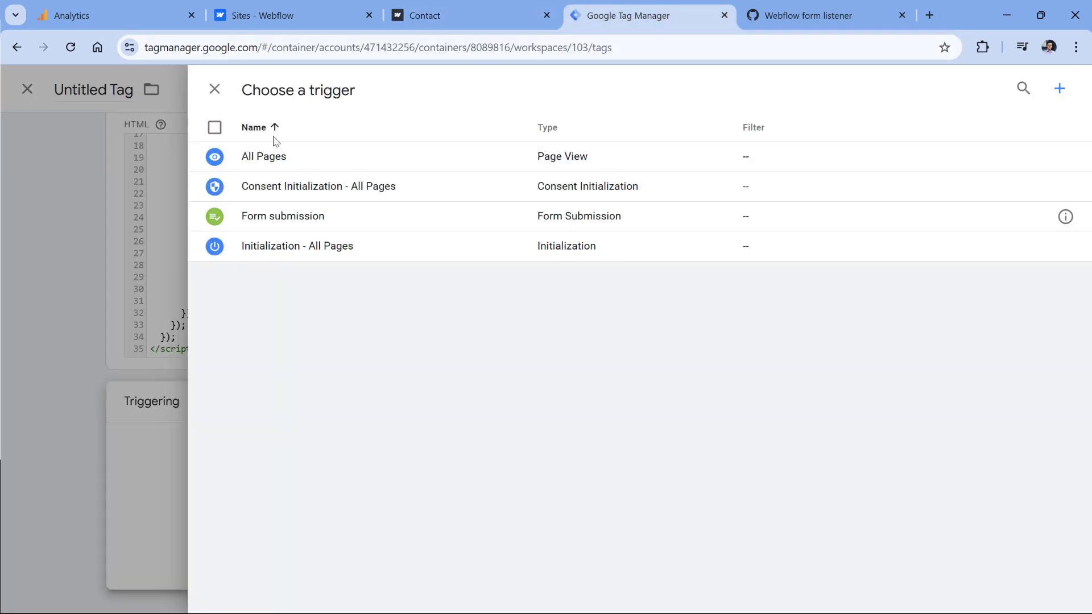
{"action": "left_click", "coordinate": [263, 155]}
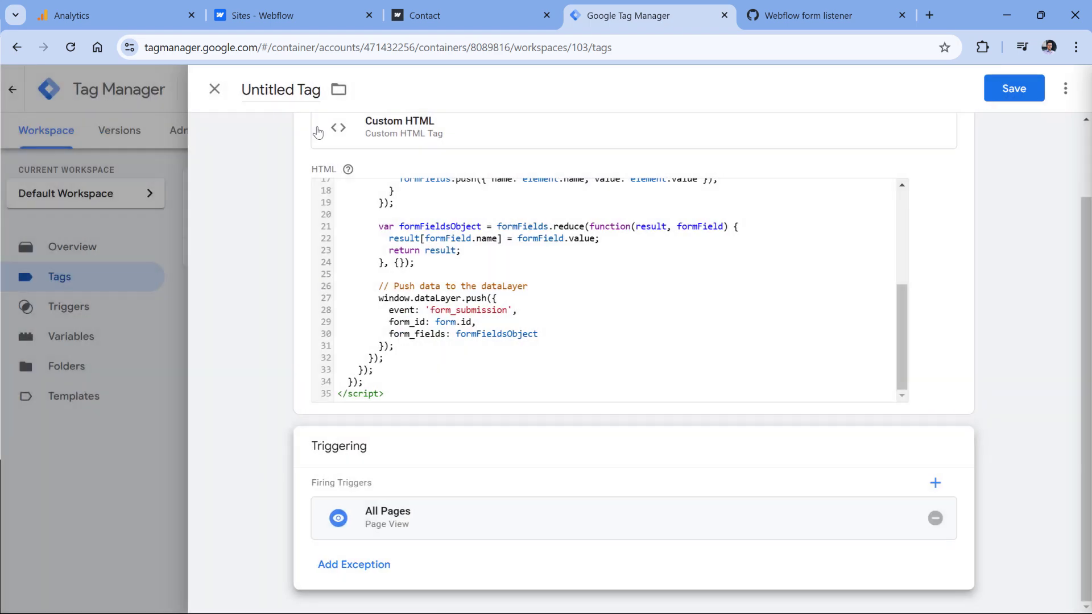
- Name the tag 'cHTML - webflow form listener' and save it
{"action": "type", "text": "c"}
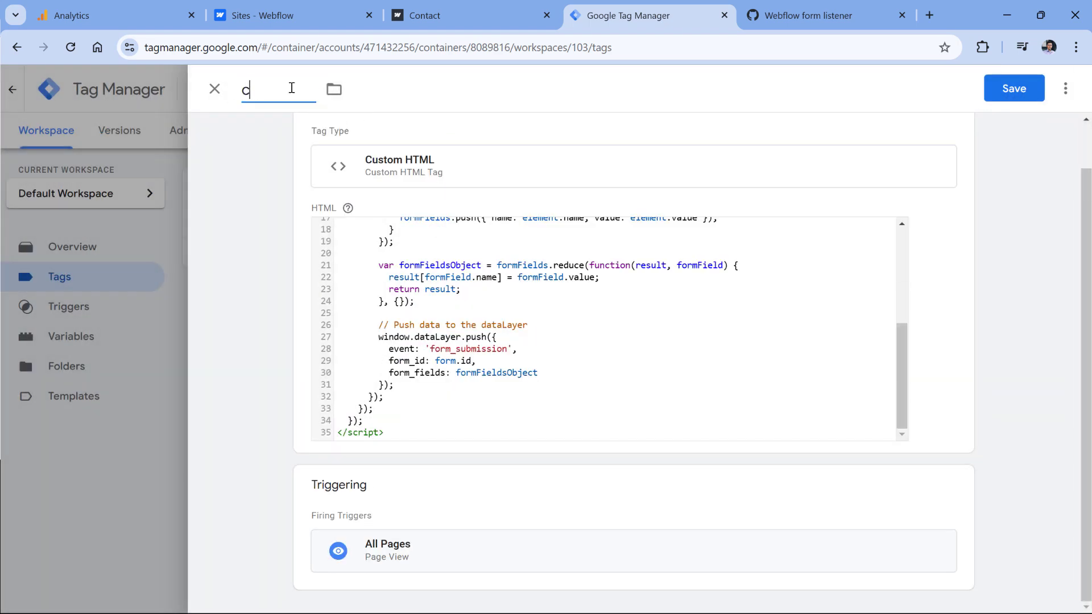
{"action": "type", "text": "HTML"}
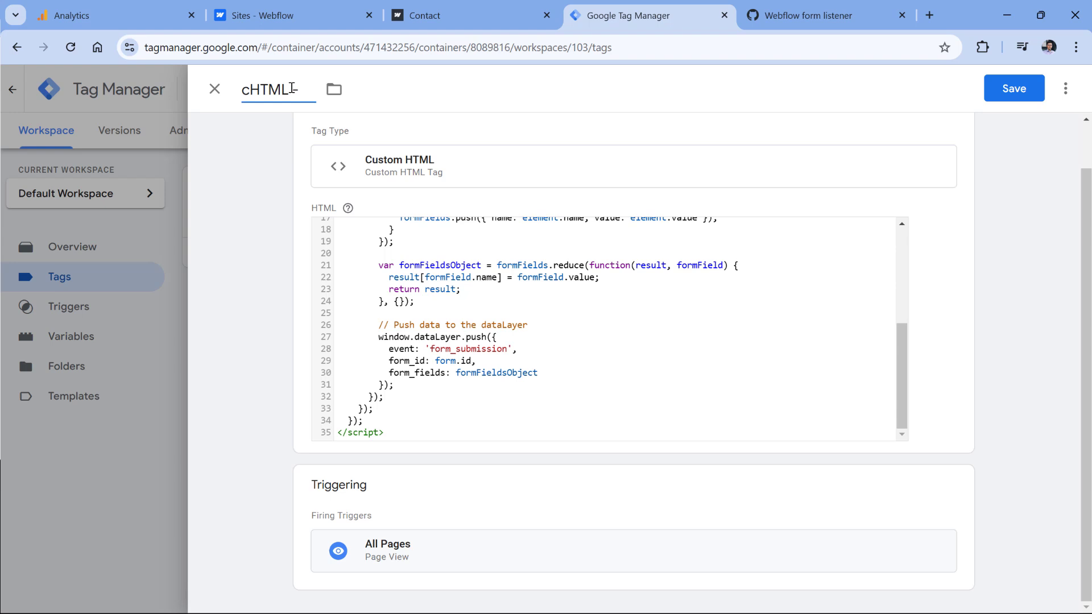
{"action": "type", "text": "webflow"}
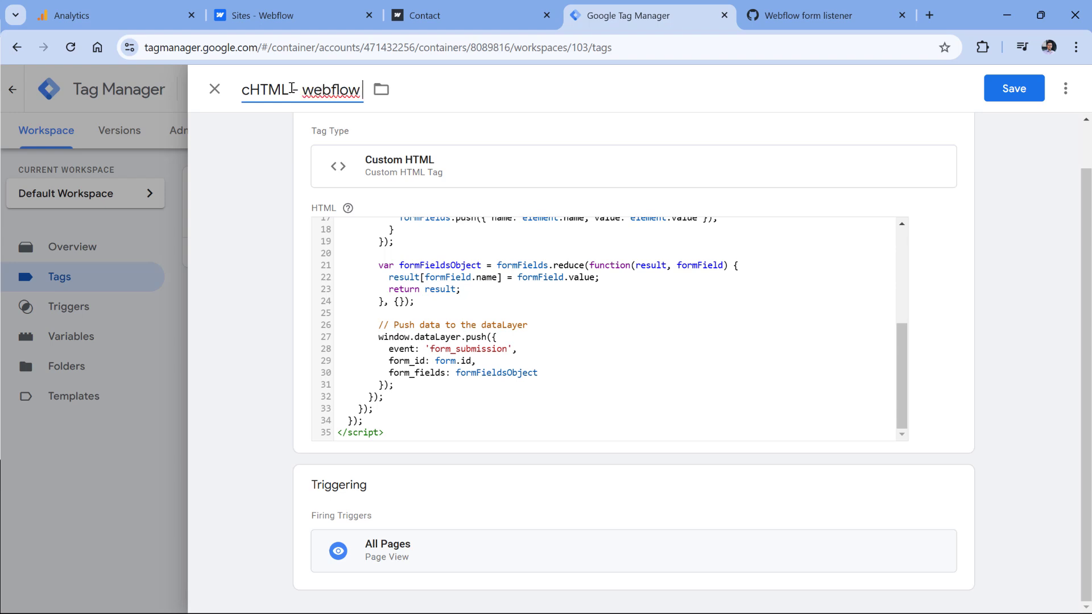
{"action": "type", "text": "form listener"}
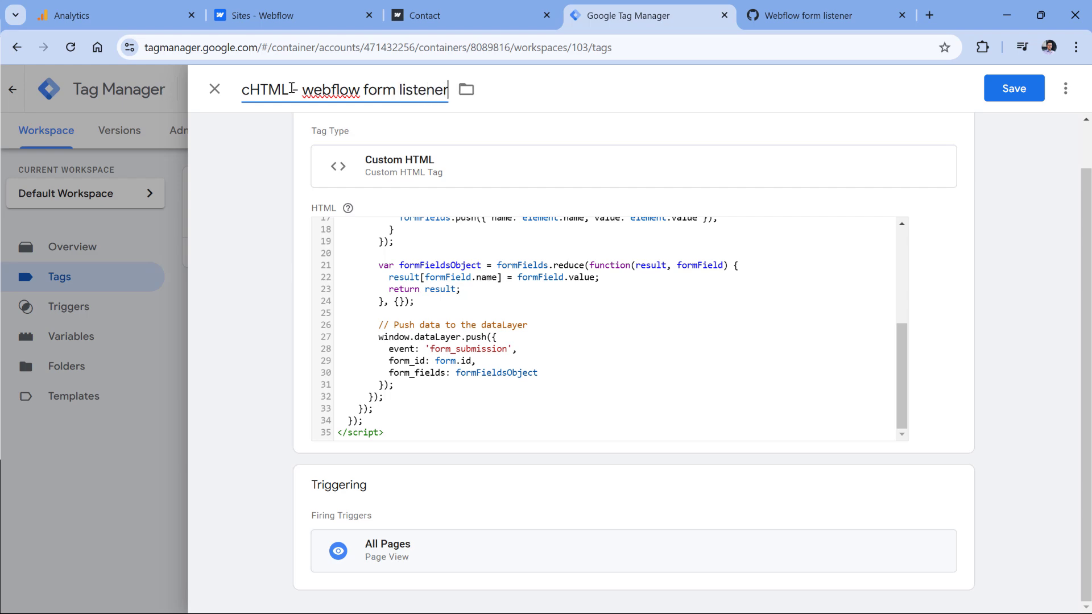
{"action": "left_click", "coordinate": [1014, 88]}
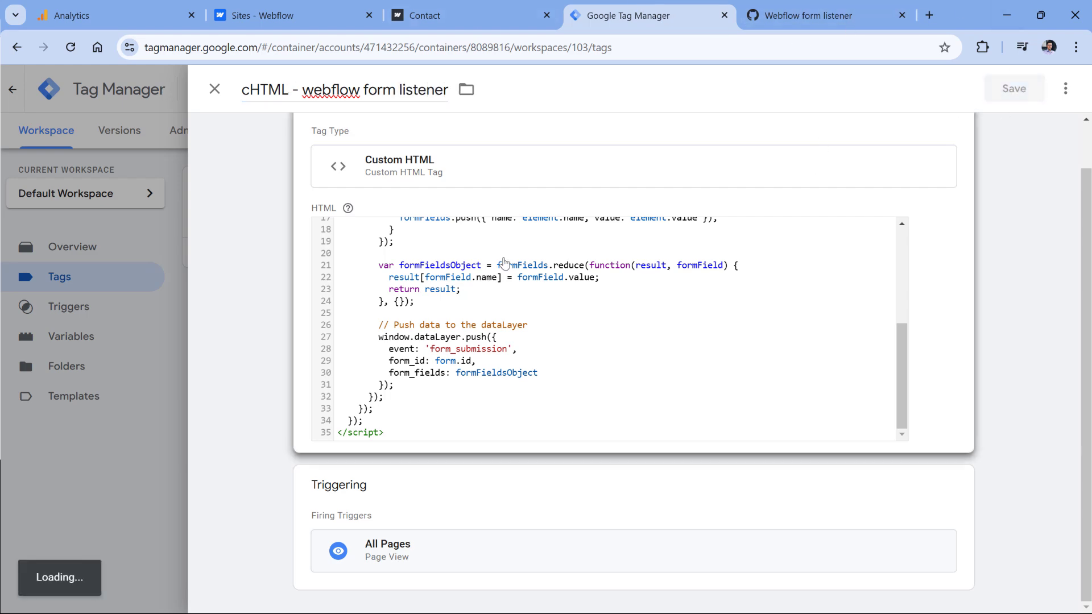
{"action": "left_click", "coordinate": [215, 88]}
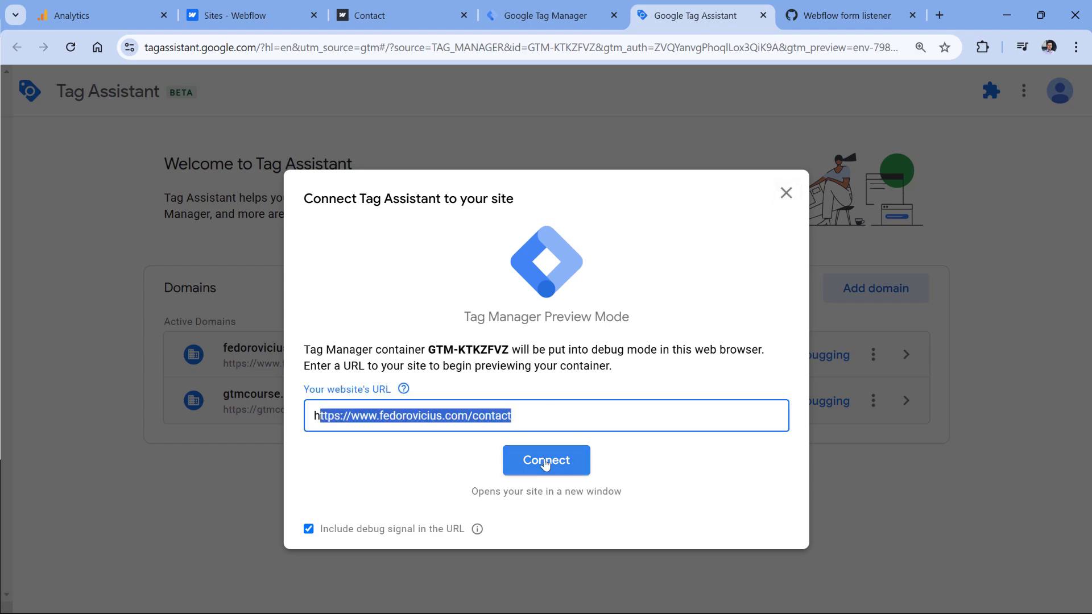
{"action": "left_click", "coordinate": [546, 460]}
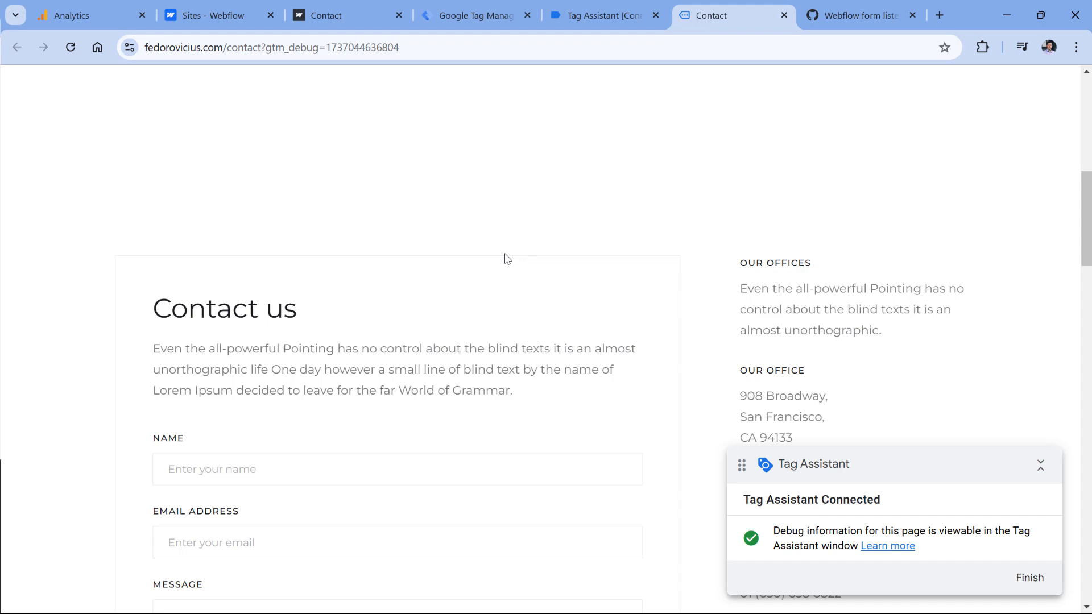
{"action": "type", "text": "asd@asdas.com"}
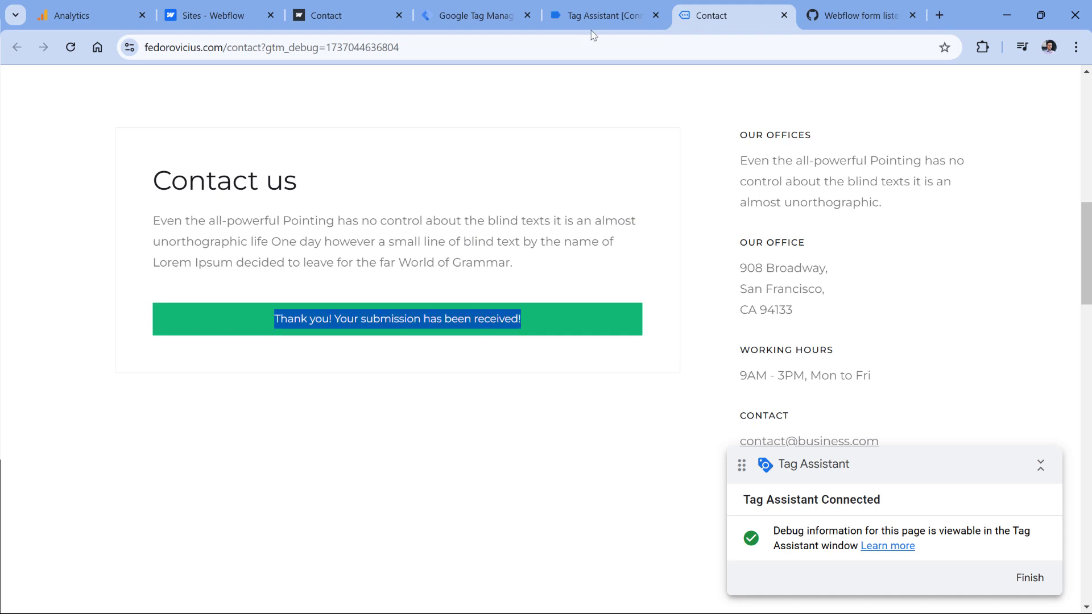
{"action": "left_click", "coordinate": [602, 15]}
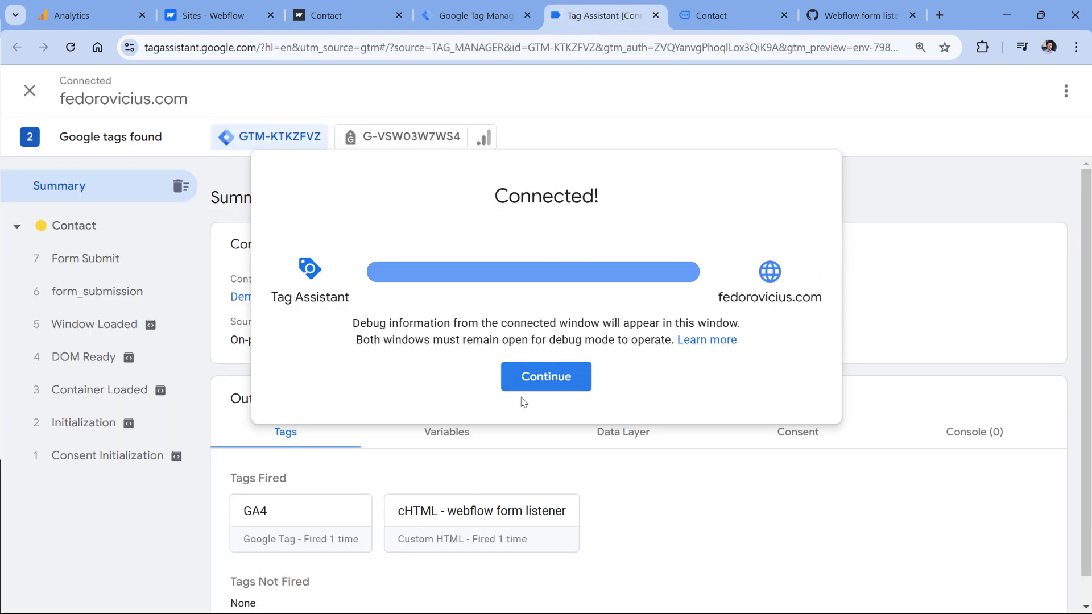
- Inspect the form_submission and built-in Form Submit events in Tag Assistant
{"action": "left_click", "coordinate": [544, 376]}
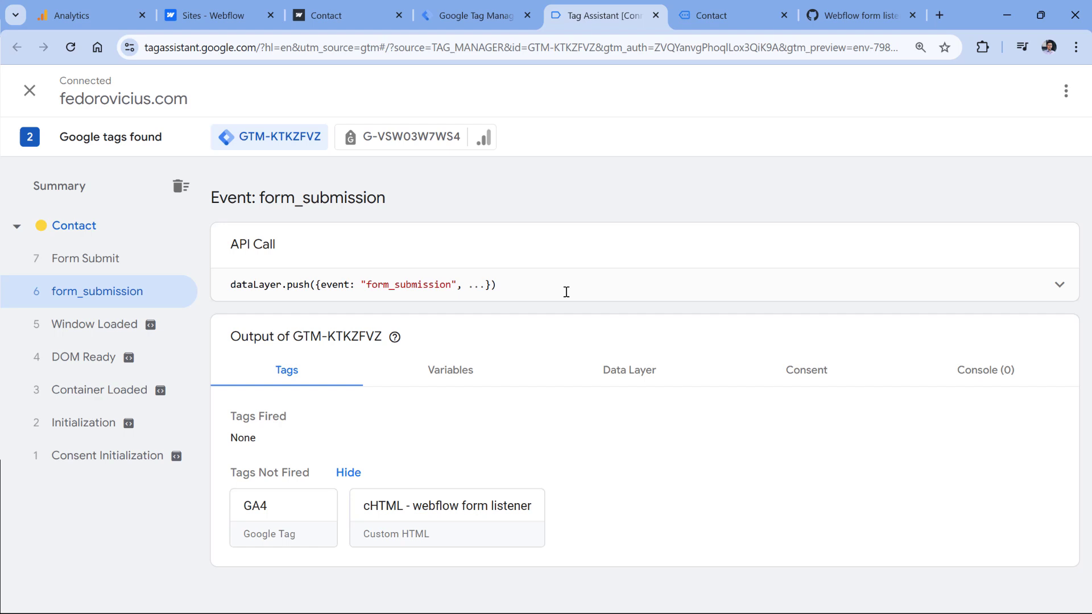
{"action": "left_click", "coordinate": [1058, 284]}
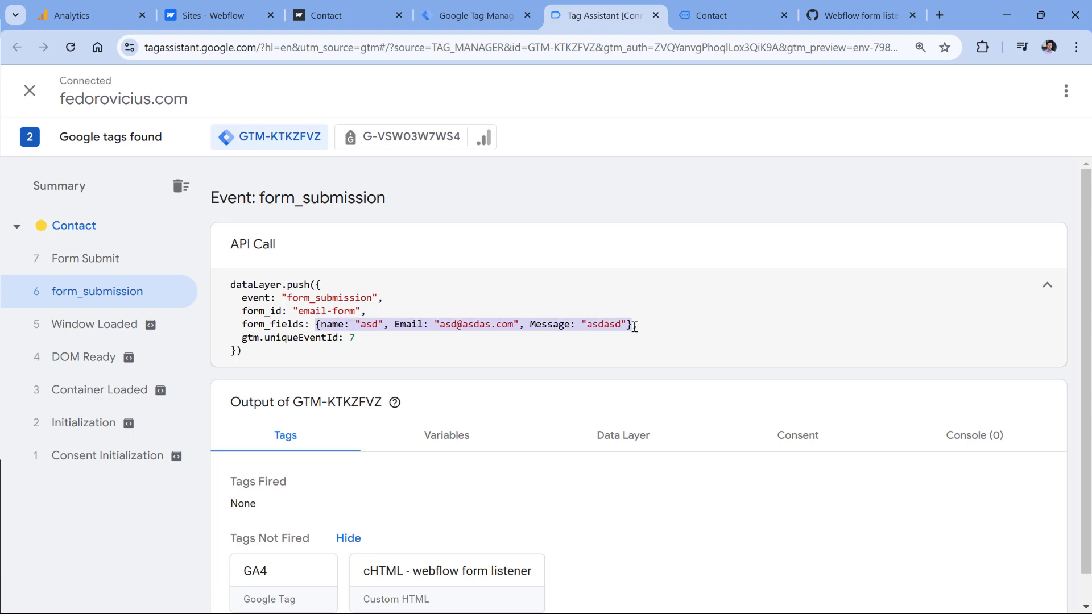
{"action": "left_click", "coordinate": [413, 355]}
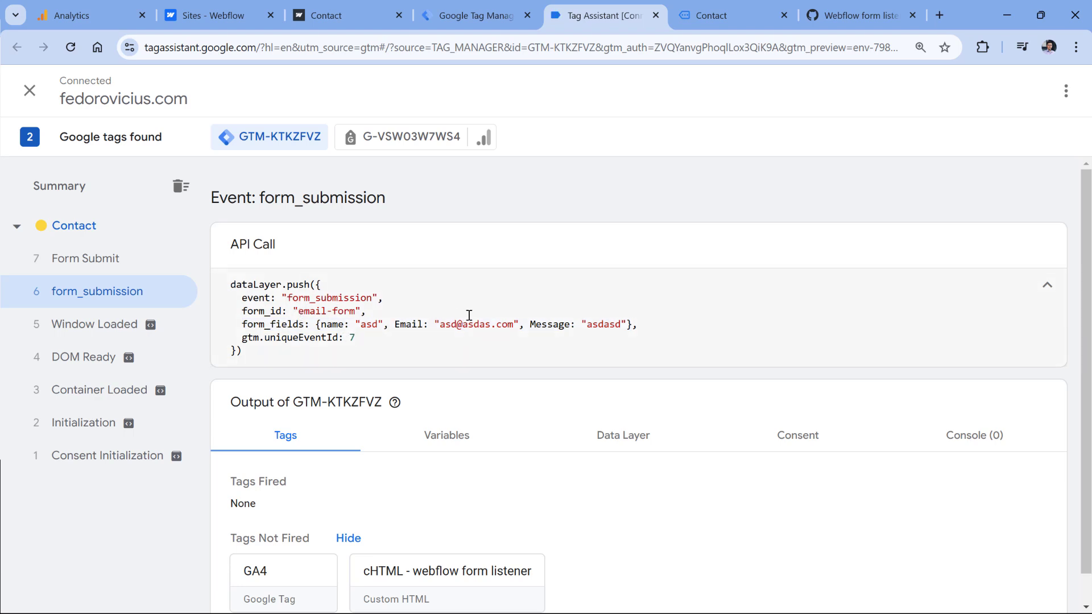
{"action": "left_click", "coordinate": [85, 258]}
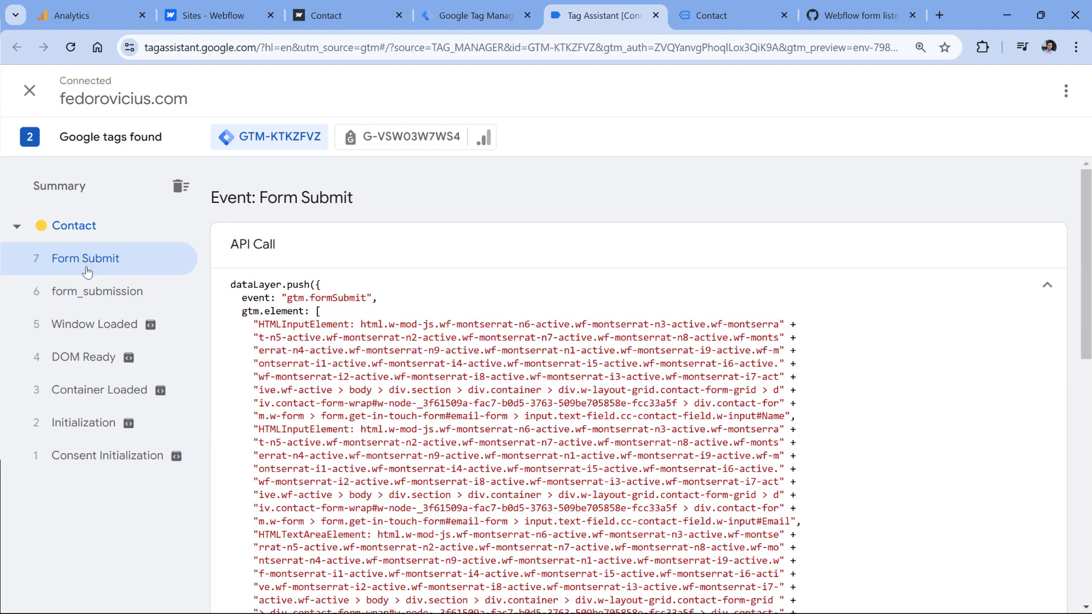
- Review the existing Form submission trigger in the workspace's triggers list
{"action": "left_click", "coordinate": [475, 15]}
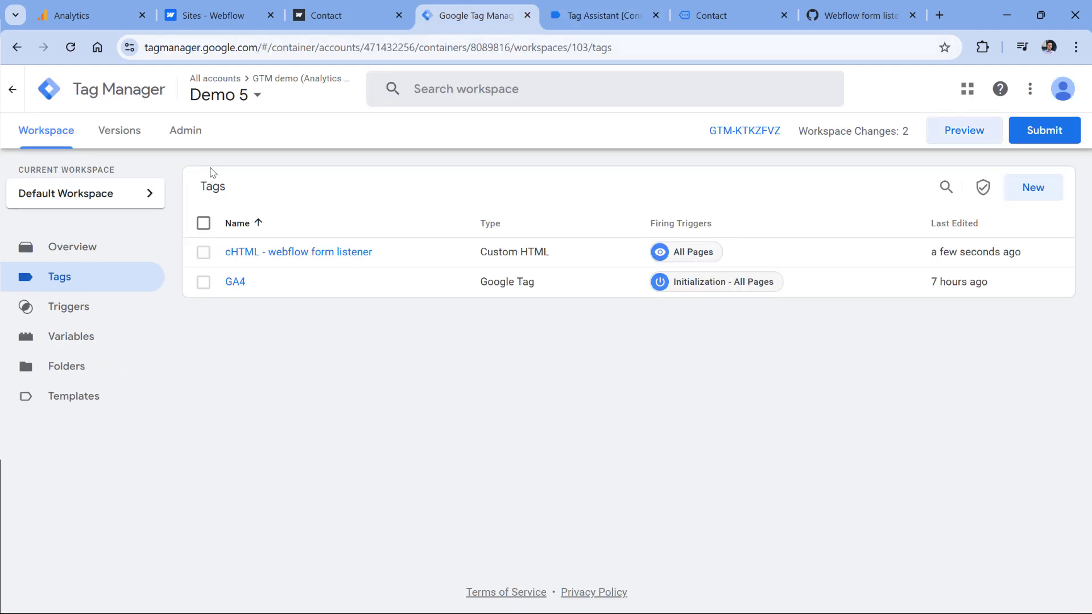
{"action": "left_click", "coordinate": [68, 305]}
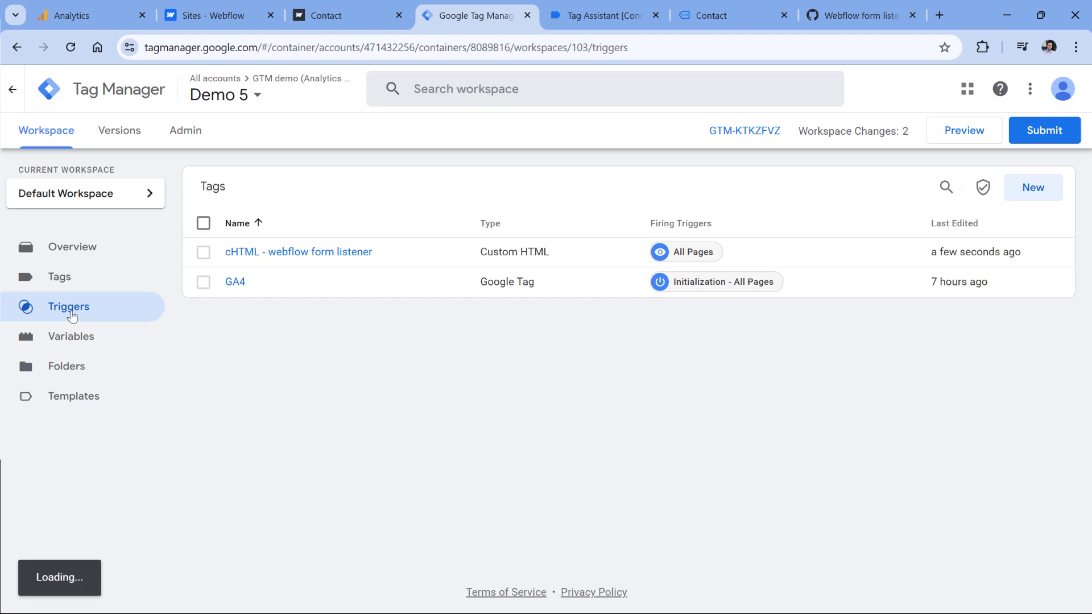
{"action": "left_click", "coordinate": [69, 306]}
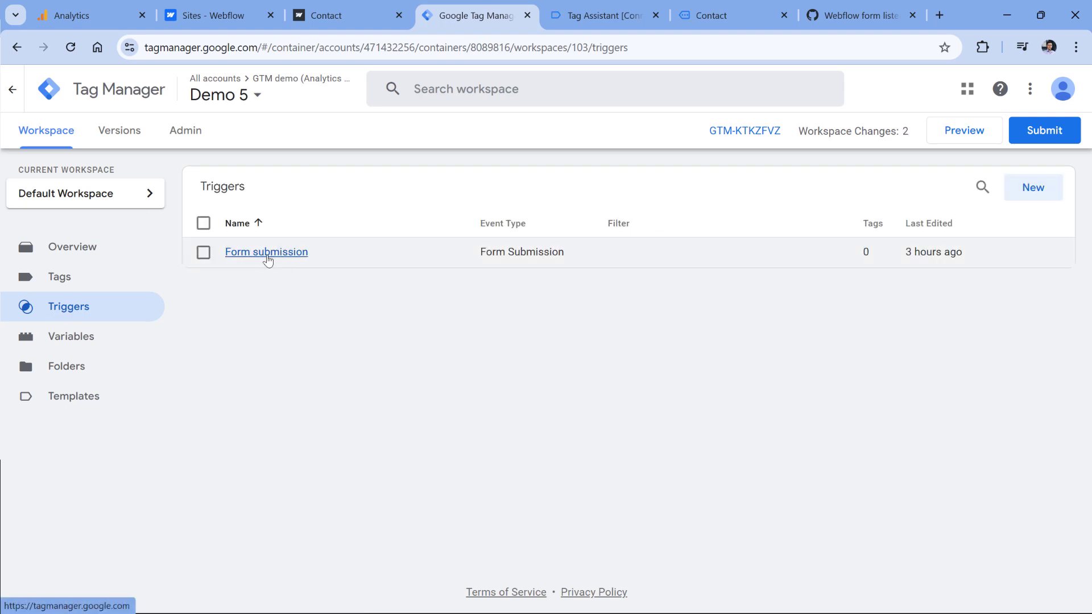
{"action": "left_click", "coordinate": [266, 251]}
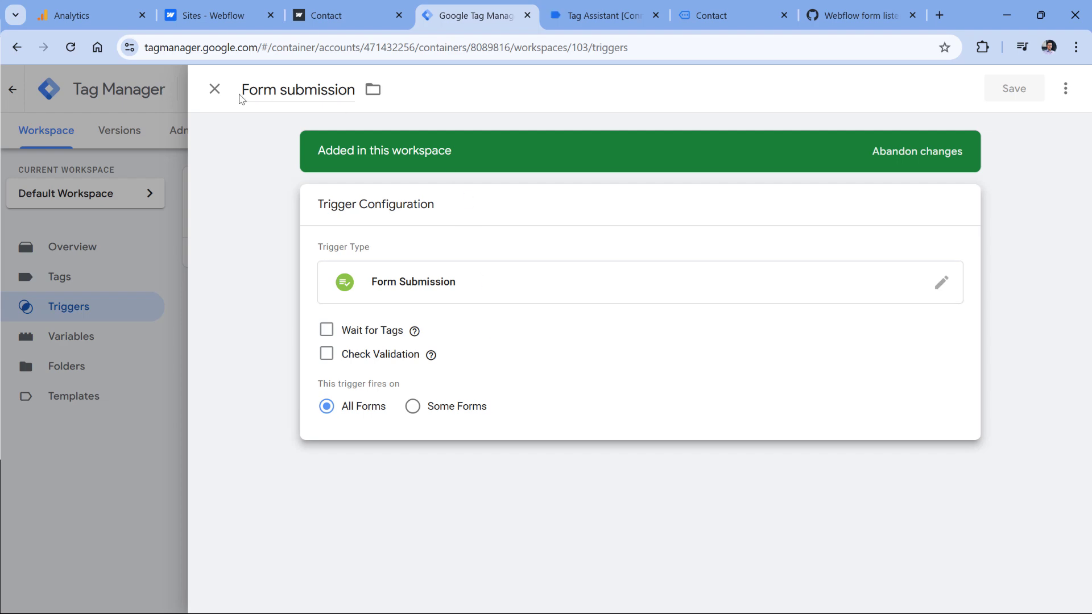
{"action": "left_click", "coordinate": [214, 88]}
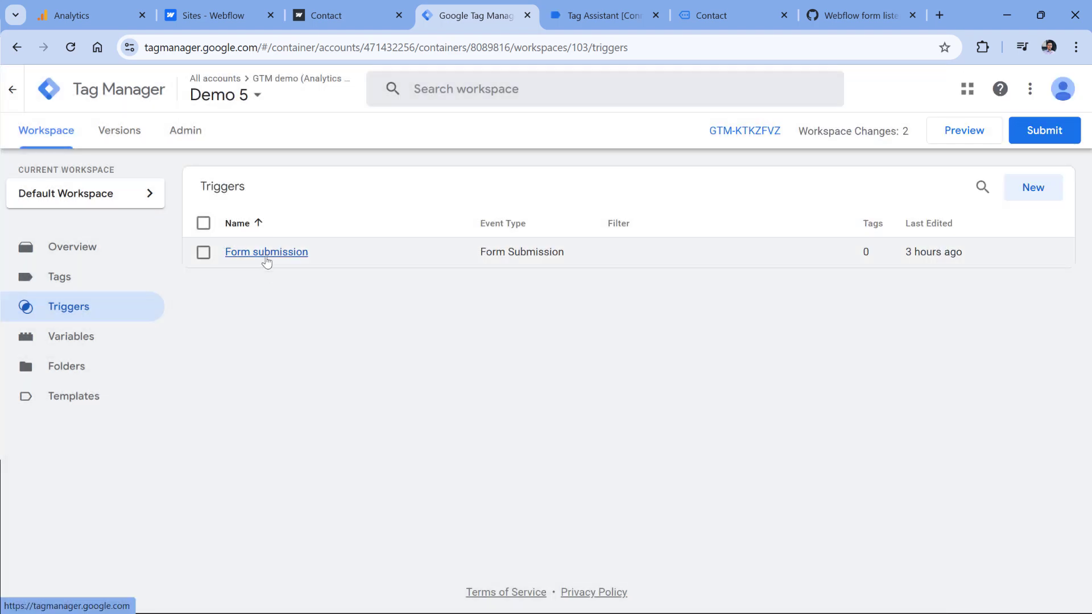
- Select the form_submission dataLayer.push code showing form_id email-form
{"action": "left_click", "coordinate": [602, 15]}
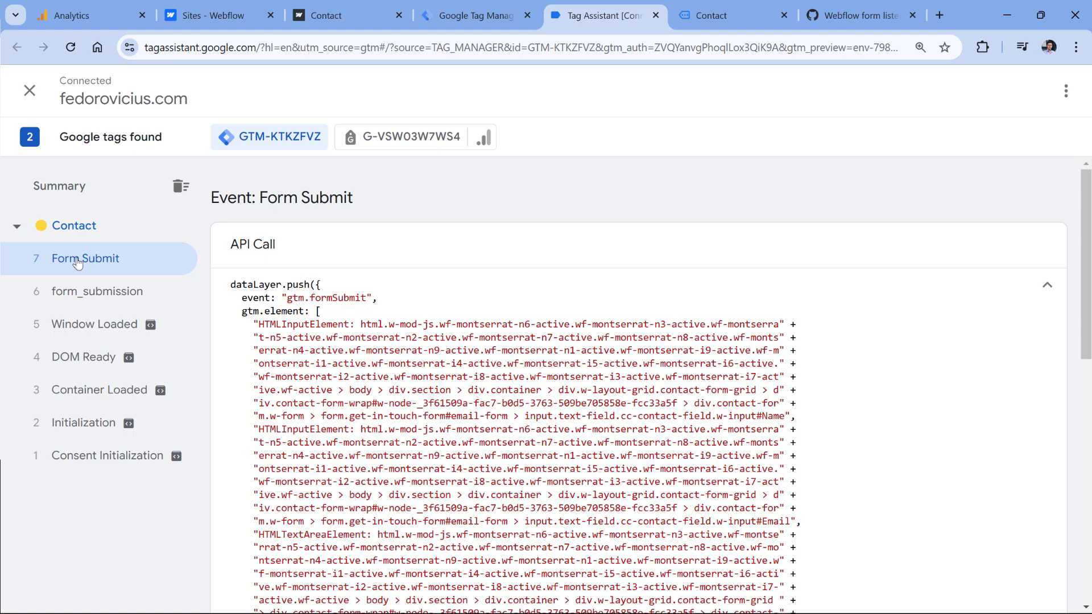
{"action": "left_click", "coordinate": [98, 292]}
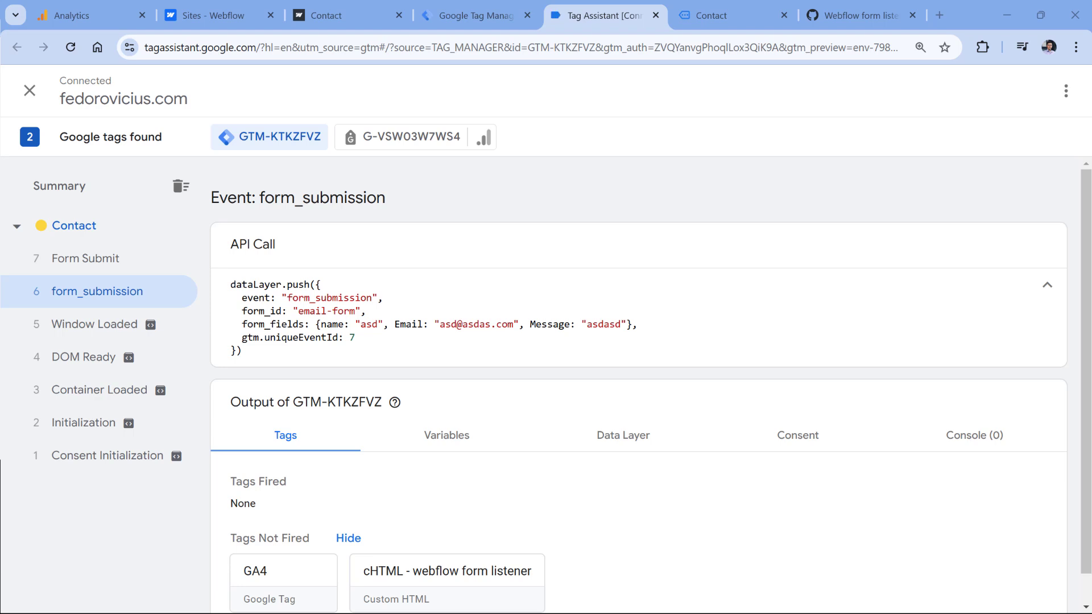
{"action": "left_click_drag", "start_coordinate": [230, 285], "coordinate": [637, 340]}
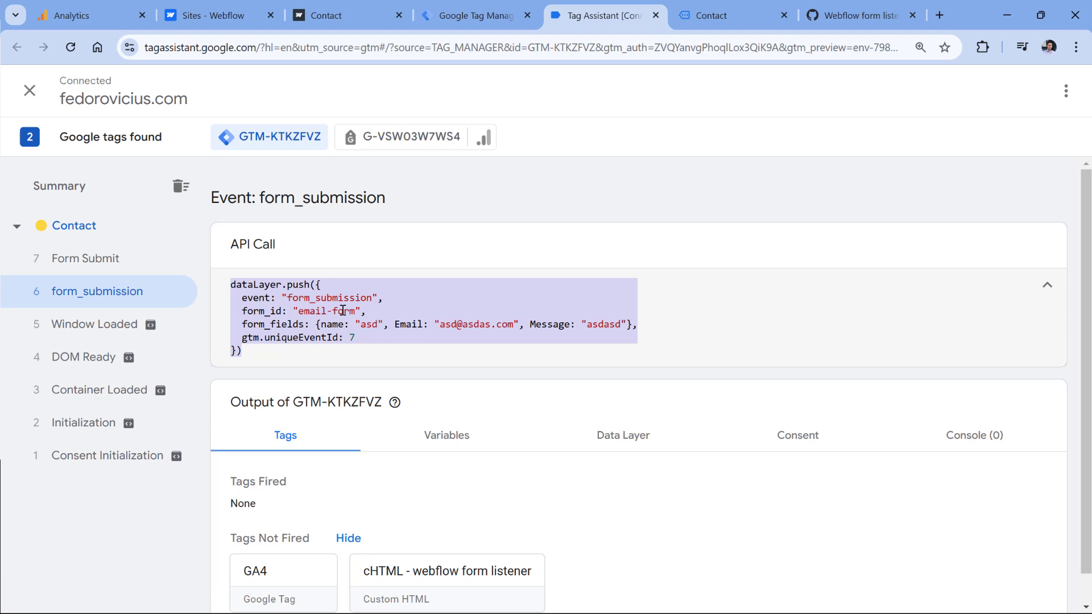
- Start a new trigger of type Custom Event
{"action": "left_click", "coordinate": [475, 15]}
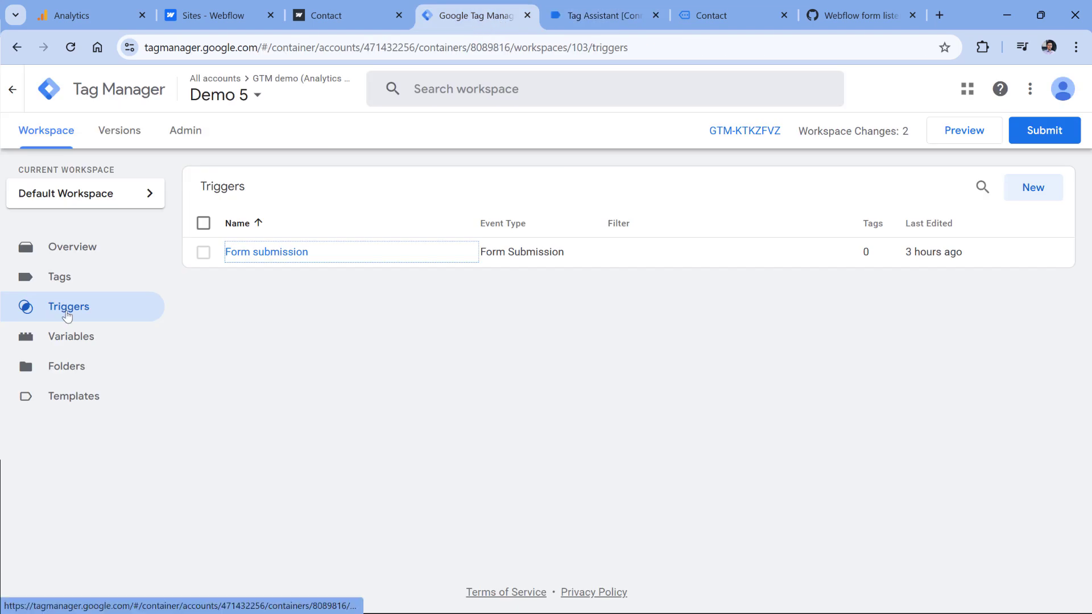
{"action": "left_click", "coordinate": [1032, 187]}
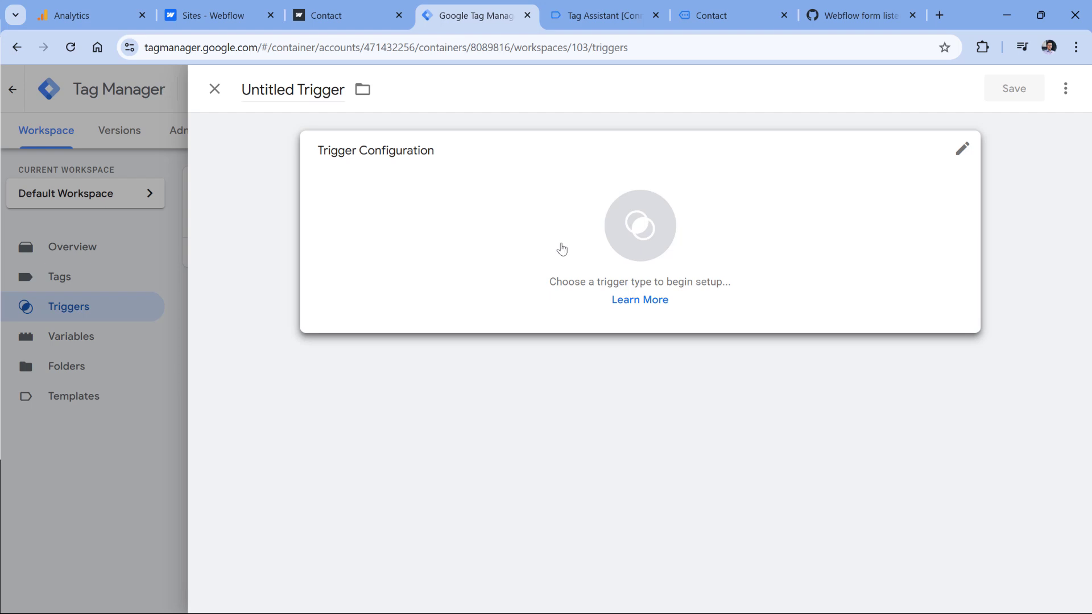
{"action": "left_click", "coordinate": [602, 15]}
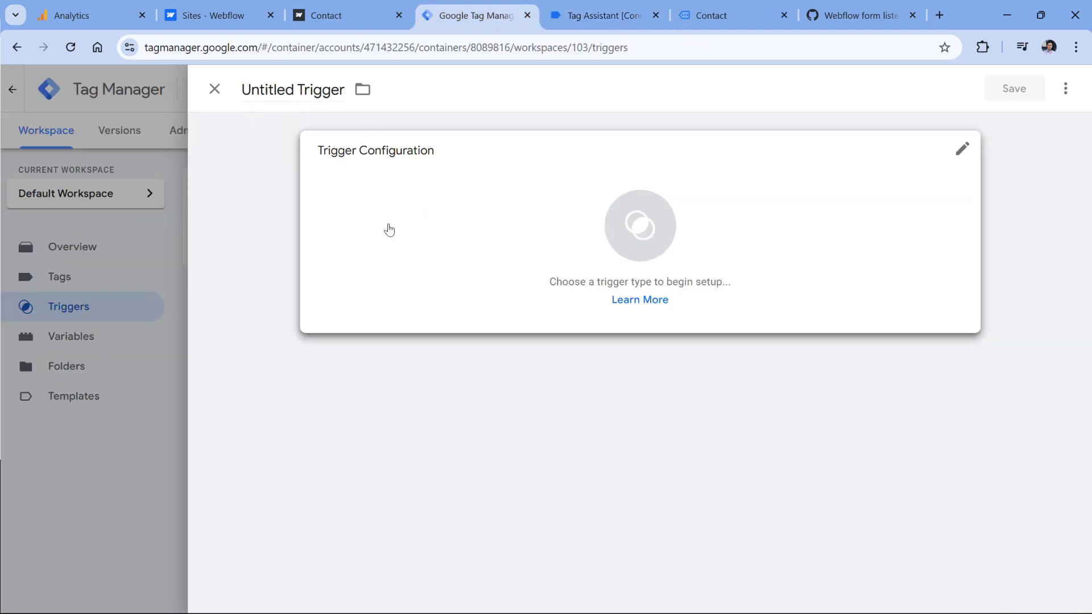
{"action": "left_click", "coordinate": [962, 149]}
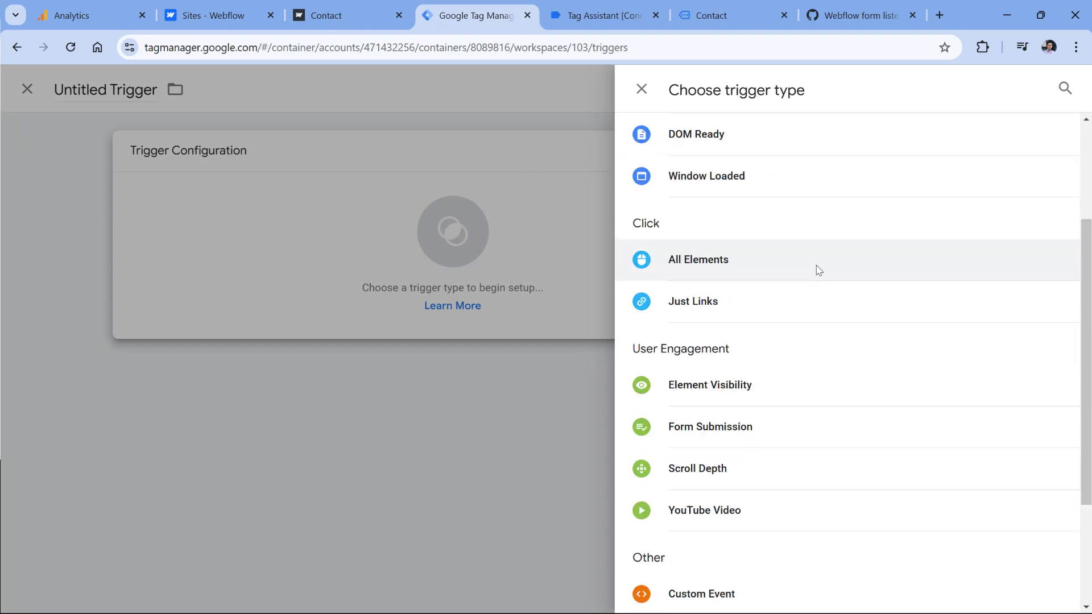
{"action": "left_click", "coordinate": [702, 594]}
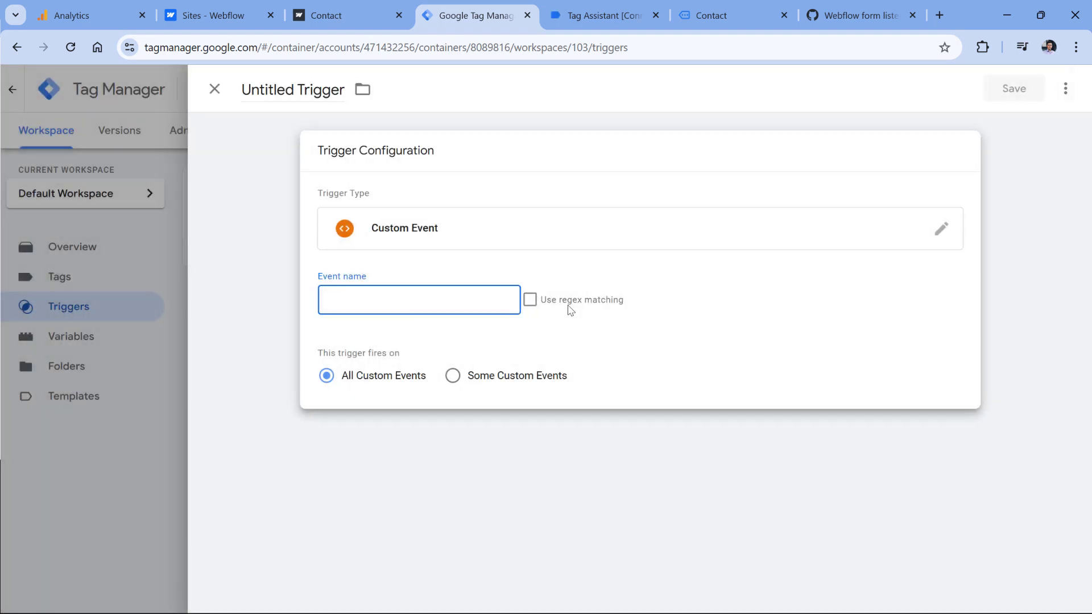
- Set event name form_submission, name it 'custom - form_submission' and save
{"action": "left_click", "coordinate": [601, 15]}
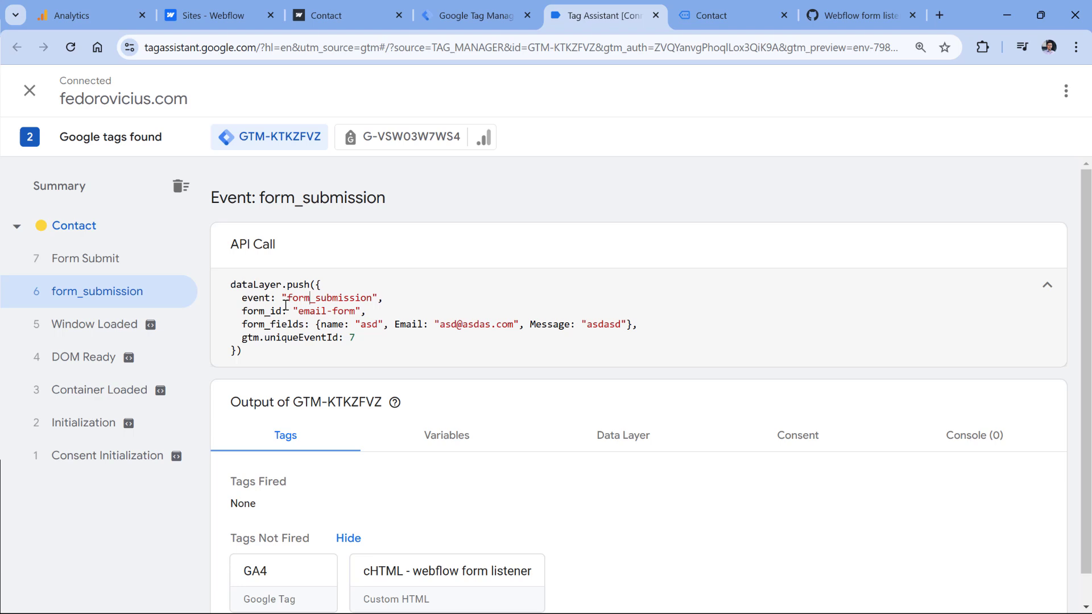
{"action": "right_click", "coordinate": [328, 297]}
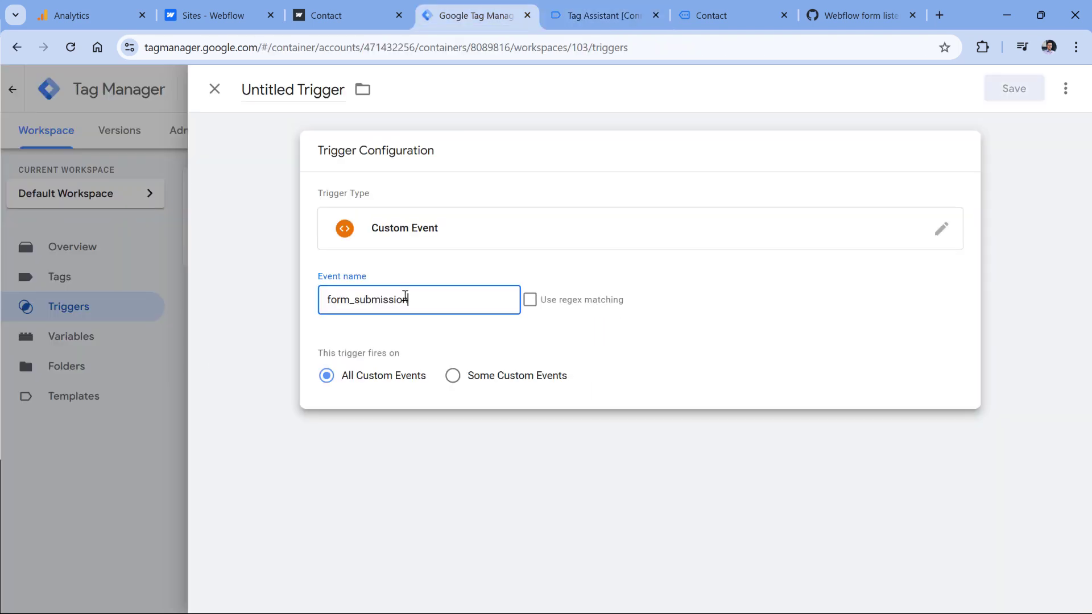
{"action": "type", "text": "custom"}
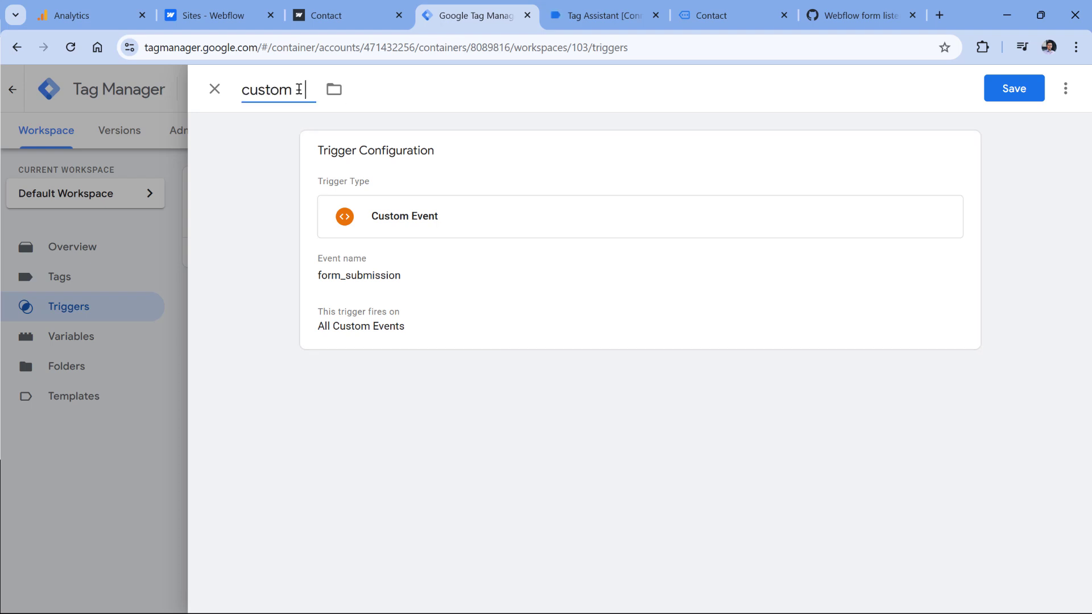
{"action": "left_click", "coordinate": [1013, 89]}
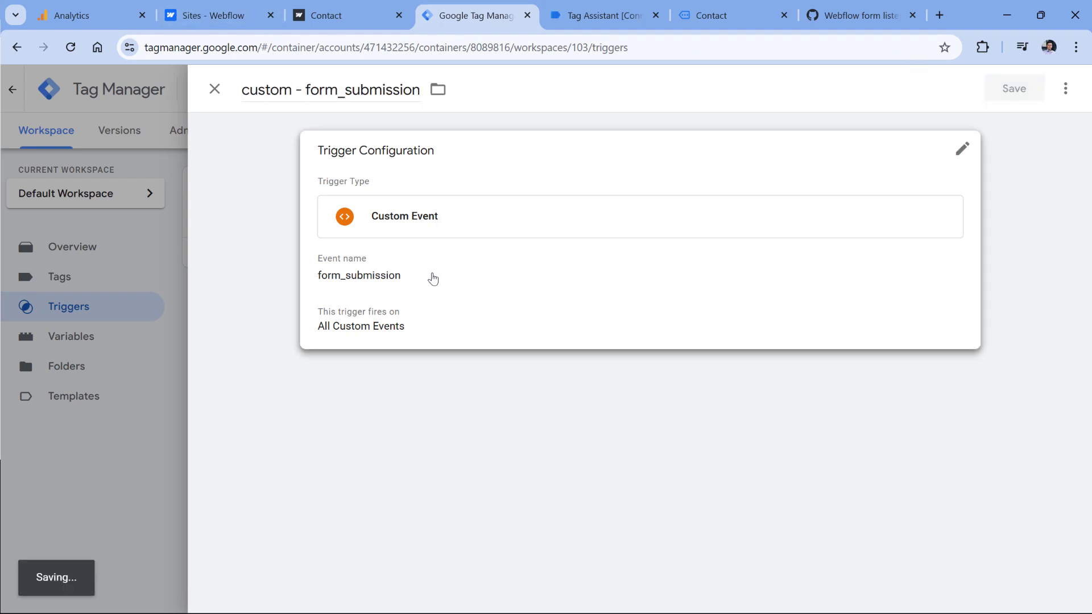
{"action": "left_click", "coordinate": [602, 15]}
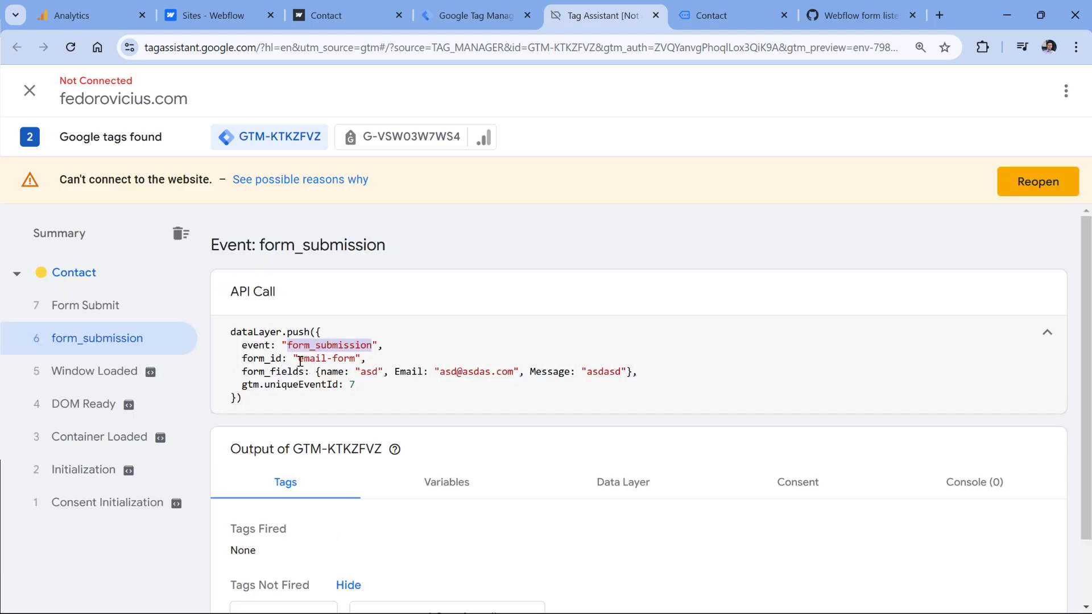
{"action": "double_click", "coordinate": [324, 358]}
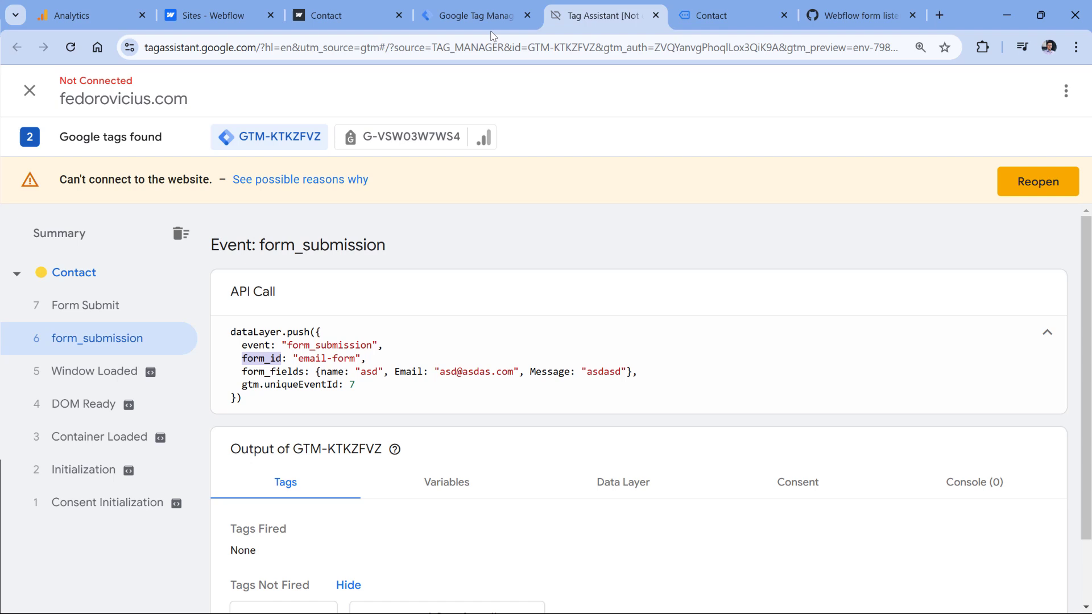
- Create and save Data Layer Variable 'dlv - form_id' reading the form_id key
{"action": "left_click", "coordinate": [476, 15]}
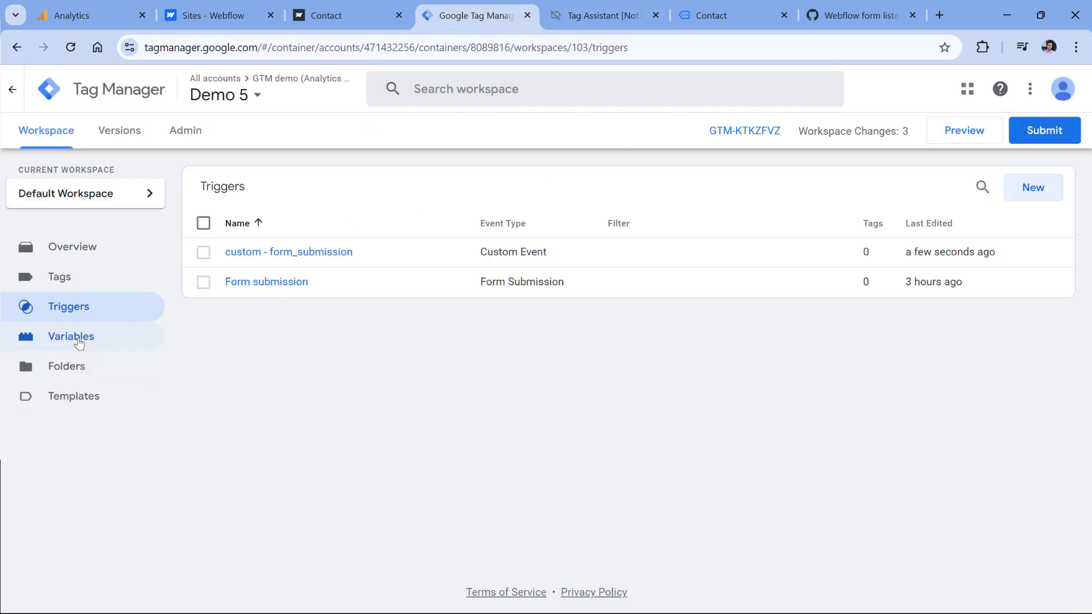
{"action": "left_click", "coordinate": [71, 337]}
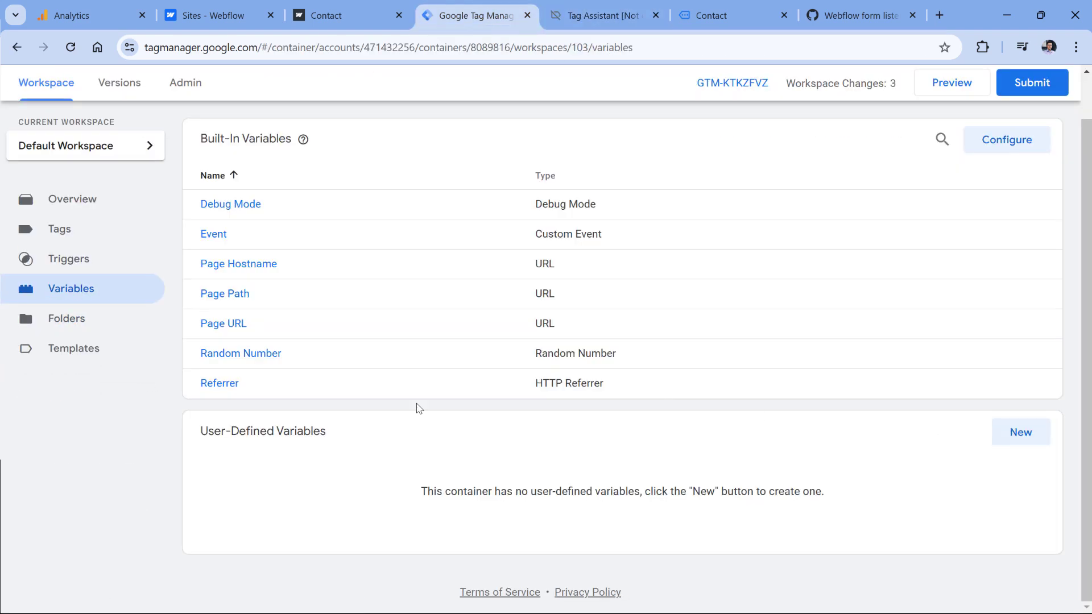
{"action": "left_click", "coordinate": [1020, 432]}
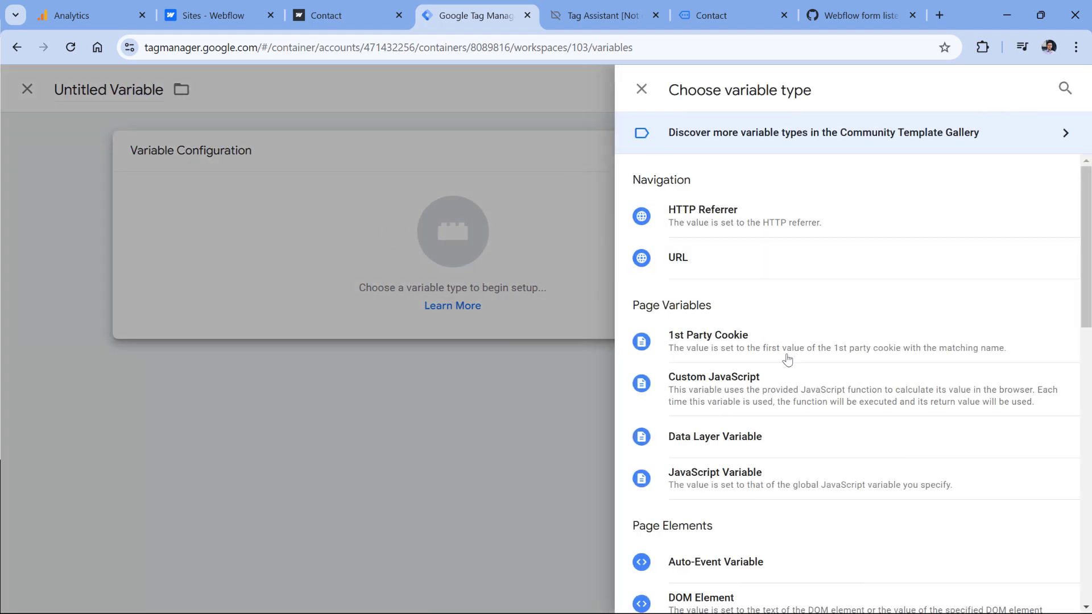
{"action": "left_click", "coordinate": [714, 436]}
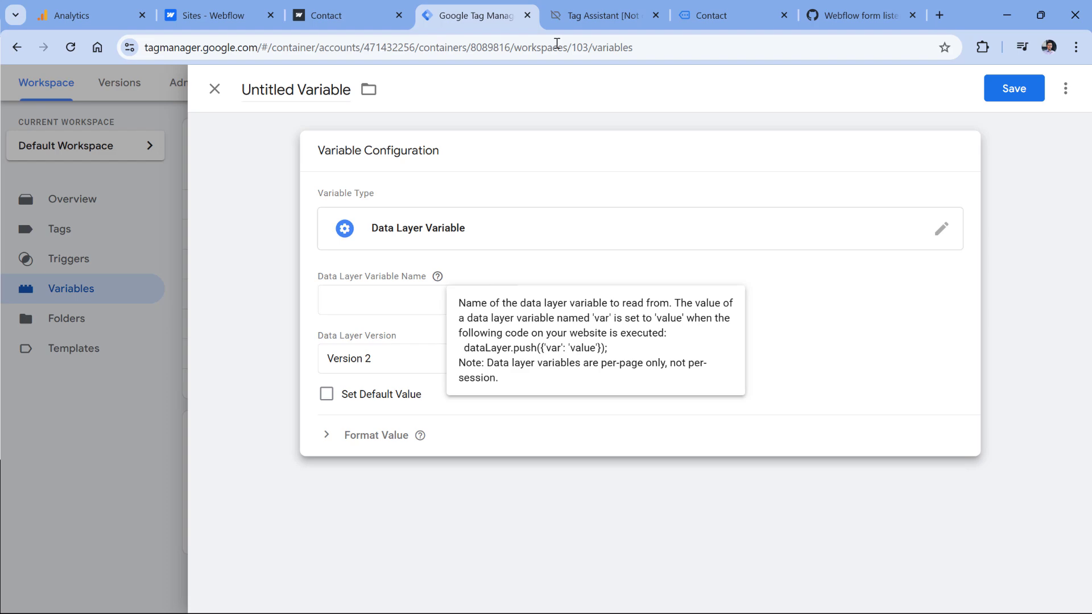
{"action": "left_click", "coordinate": [603, 15]}
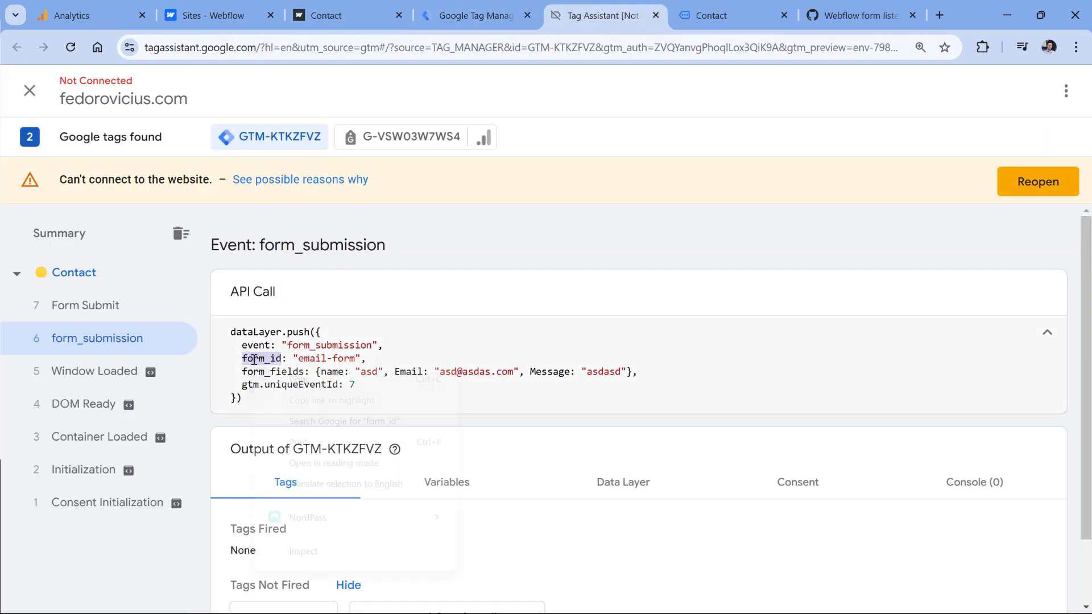
{"action": "left_click", "coordinate": [475, 15]}
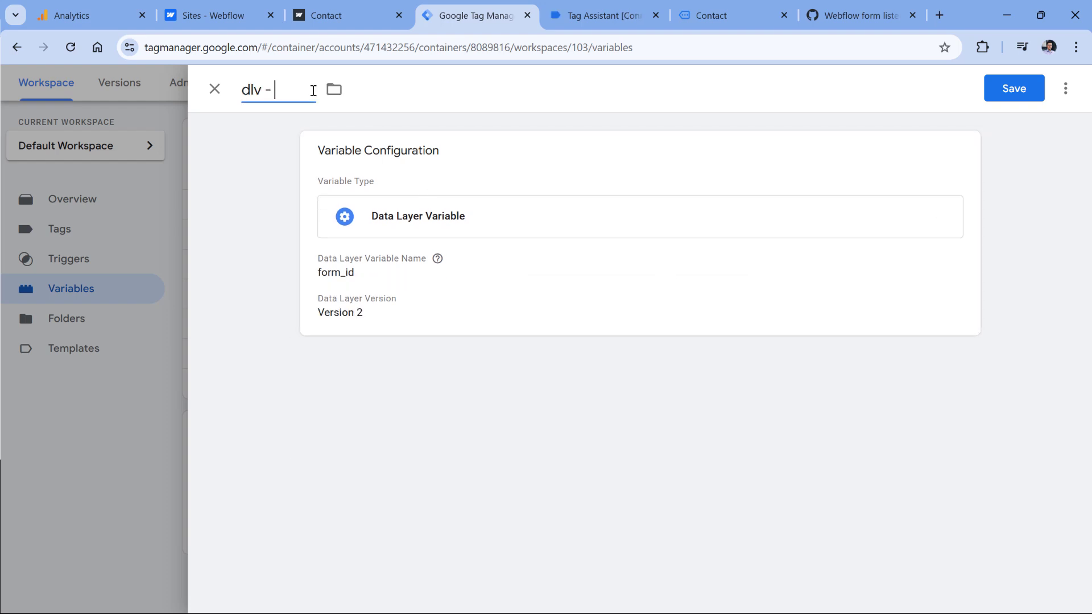
{"action": "left_click", "coordinate": [1012, 89]}
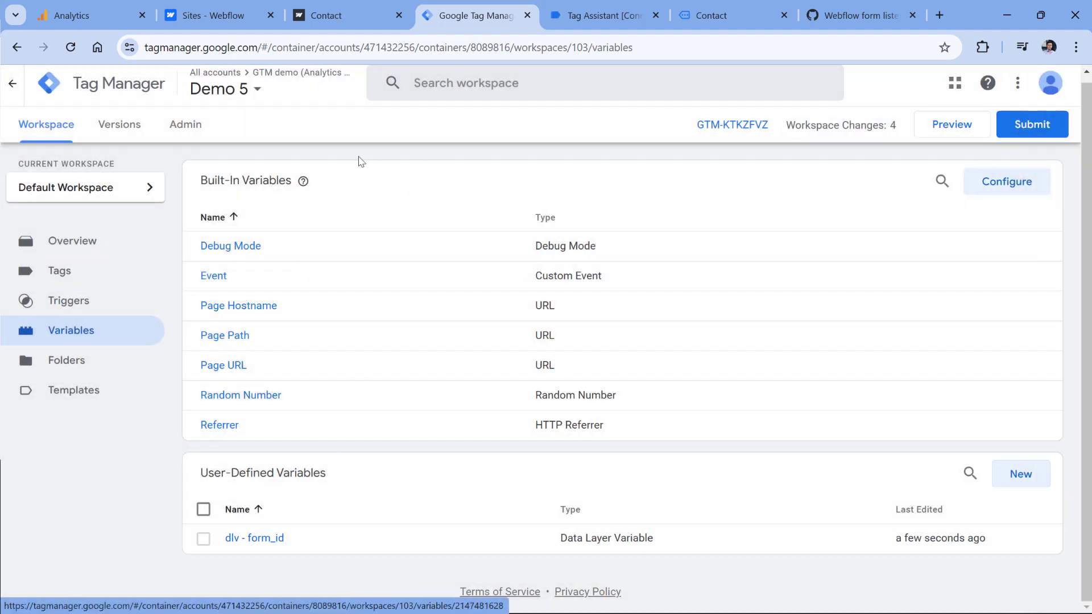
- Copy the tag ID G-VSW03W7WS4 from the existing GA4 Google tag
{"action": "left_click", "coordinate": [59, 271]}
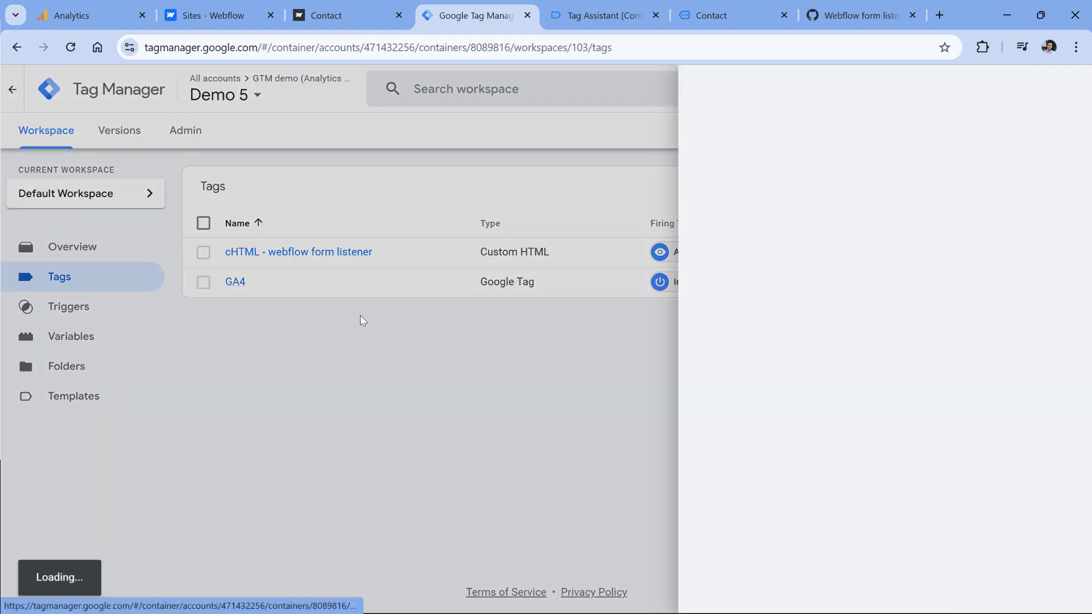
{"action": "left_click", "coordinate": [234, 280]}
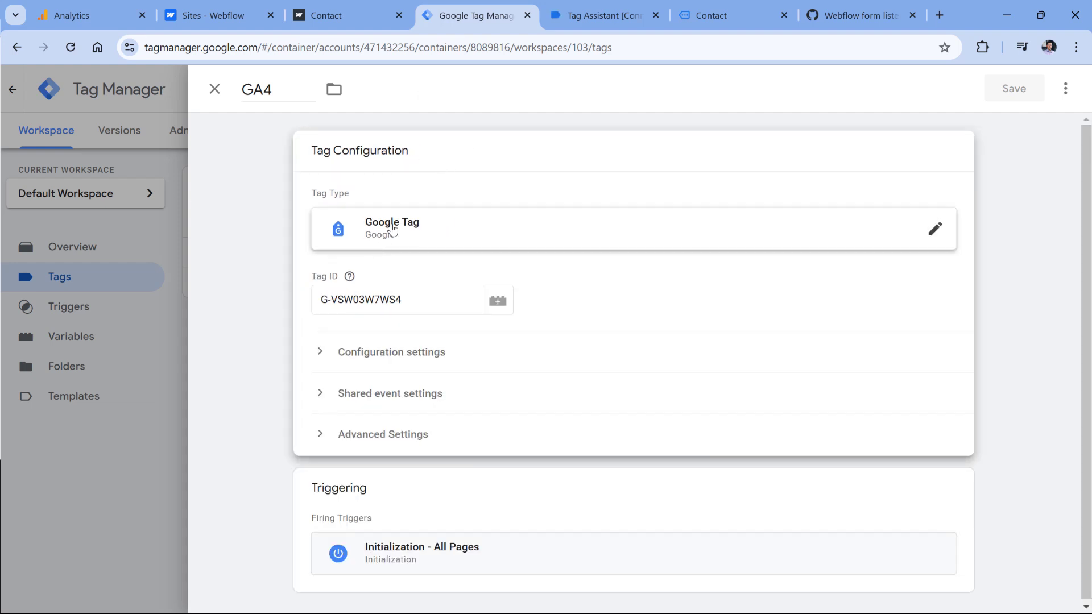
{"action": "left_click", "coordinate": [397, 299]}
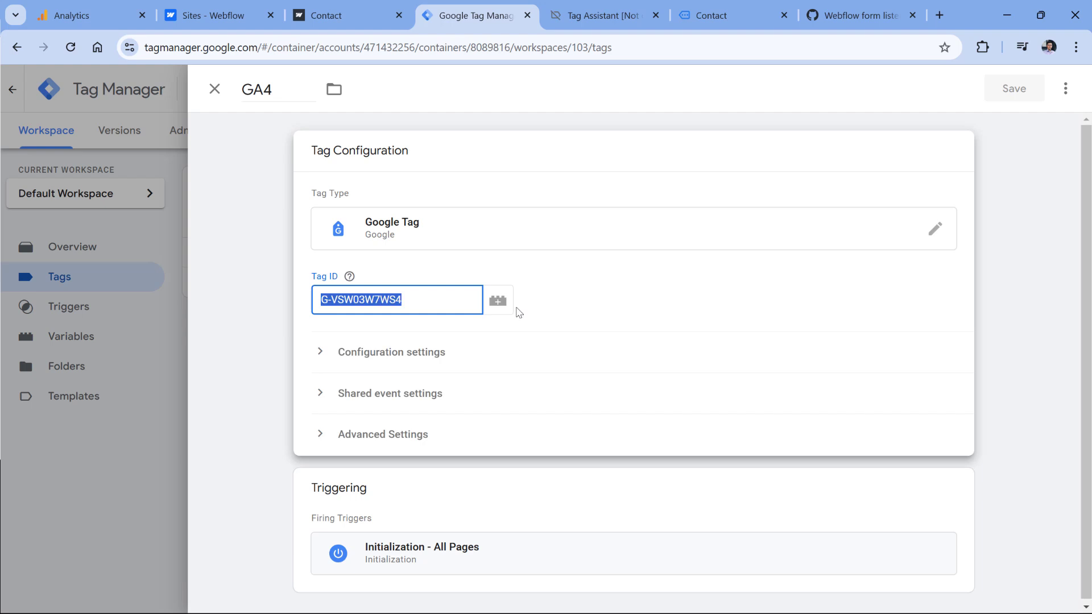
{"action": "mouse_move", "coordinate": [407, 290]}
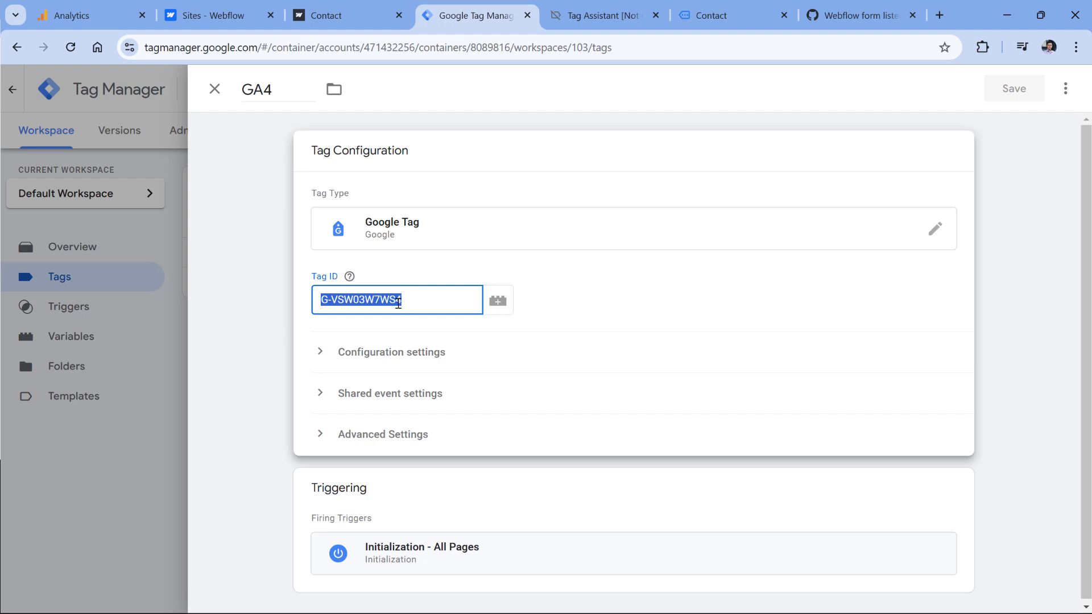
{"action": "right_click", "coordinate": [397, 299]}
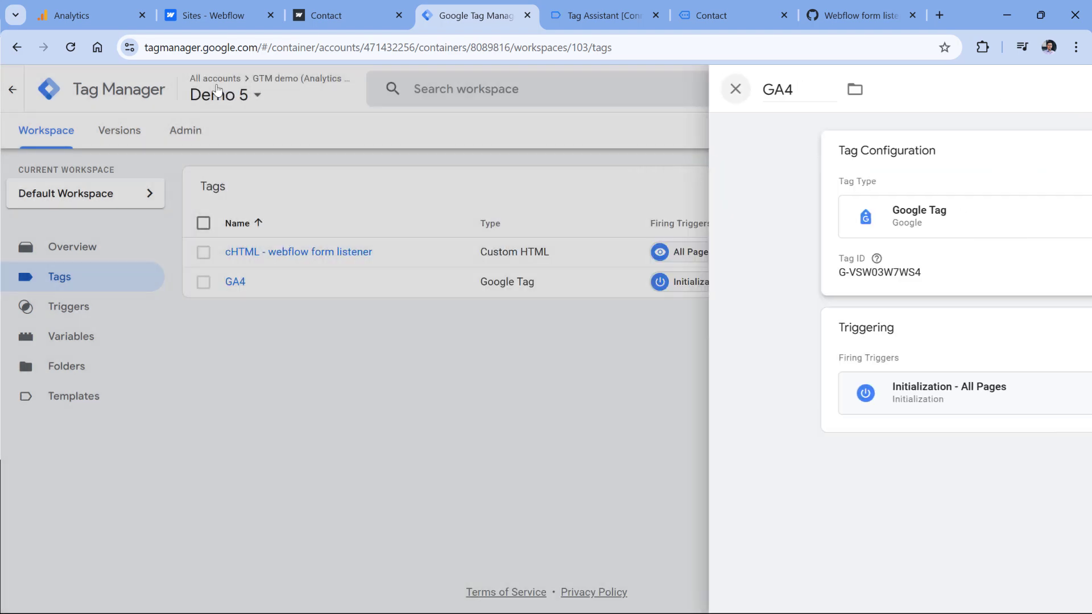
- Create a GA4 Event tag with ID G-VSW03W7WS4 and event name form_submission
{"action": "left_click", "coordinate": [734, 89]}
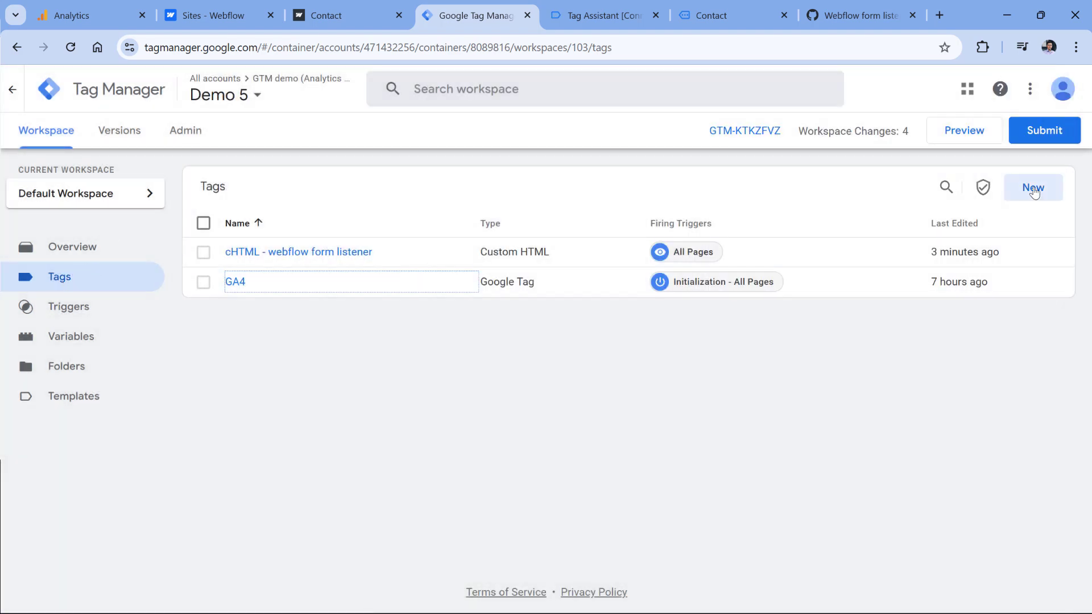
{"action": "left_click", "coordinate": [1033, 188]}
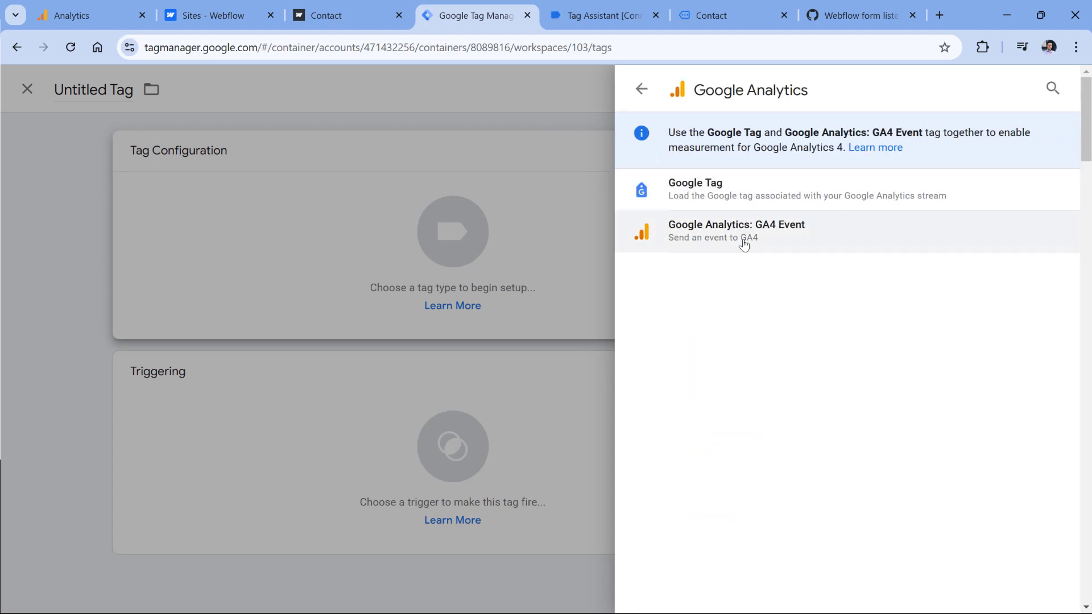
{"action": "left_click", "coordinate": [736, 231]}
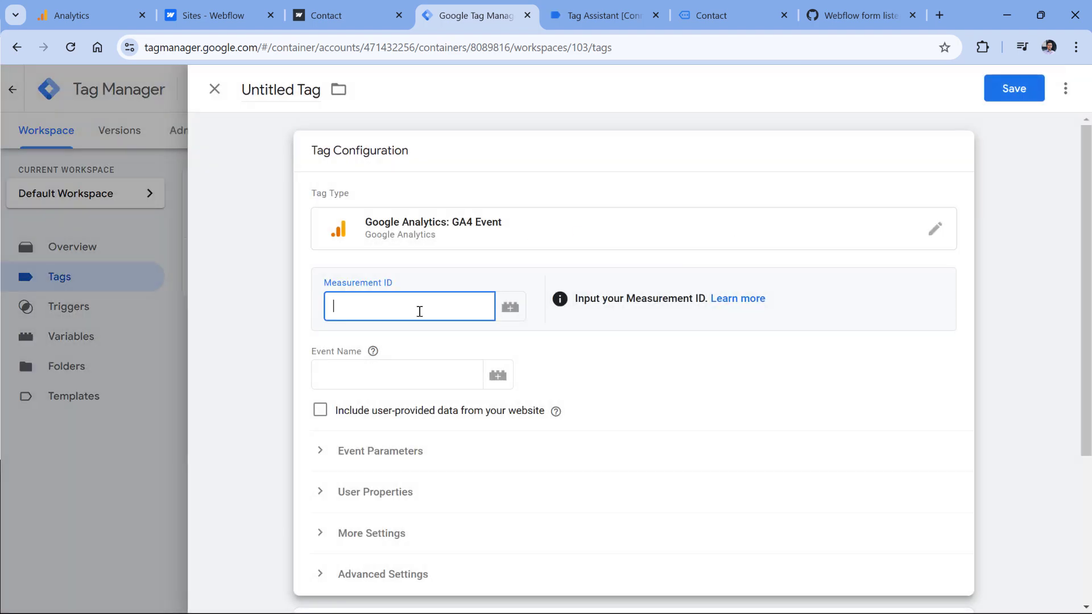
{"action": "type", "text": "G-VSW03W7WS4"}
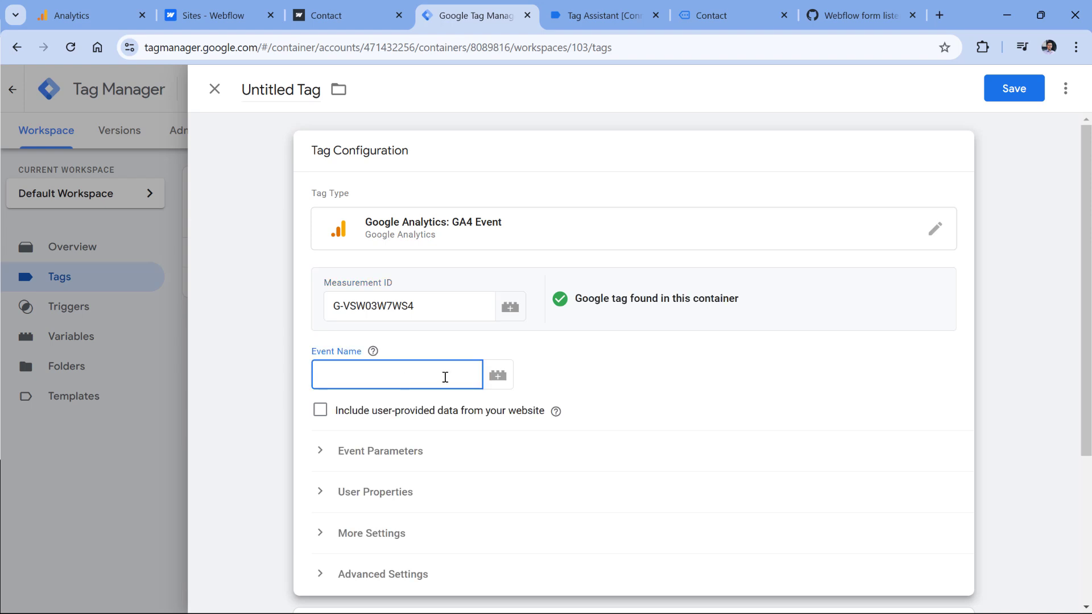
{"action": "left_click", "coordinate": [397, 374]}
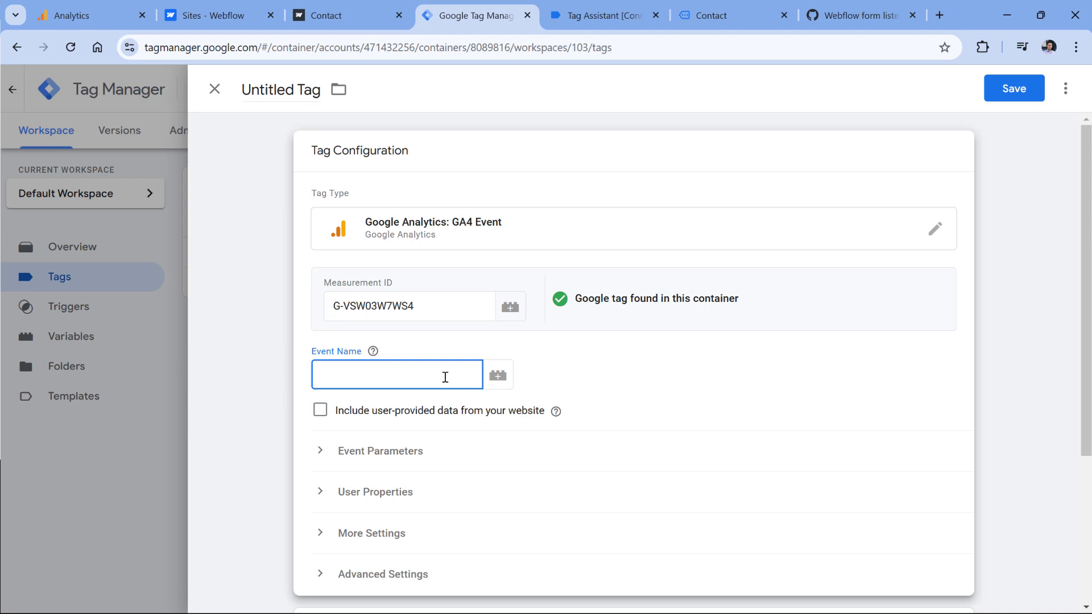
{"action": "type", "text": "generate_lead"}
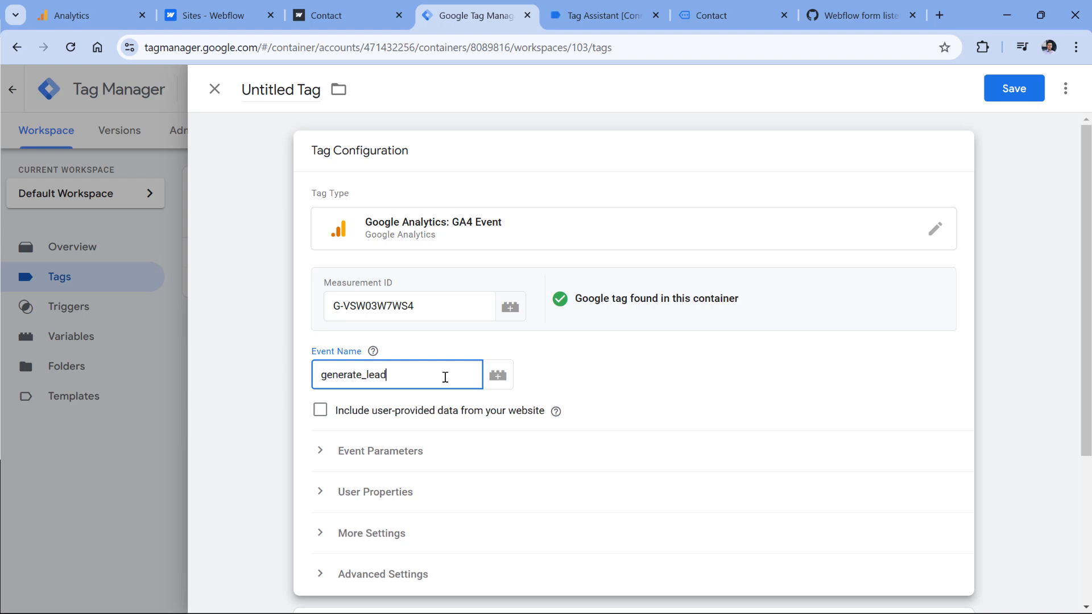
{"action": "type", "text": "form_submission"}
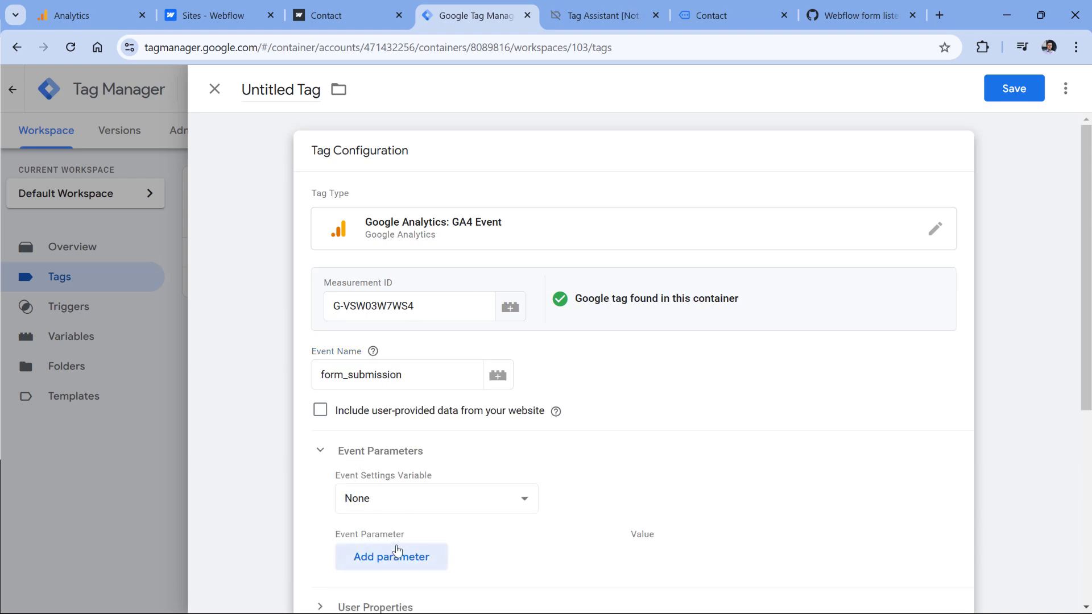
- Add event parameter form_id with value {{dlv - form_id}}
{"action": "left_click", "coordinate": [604, 15]}
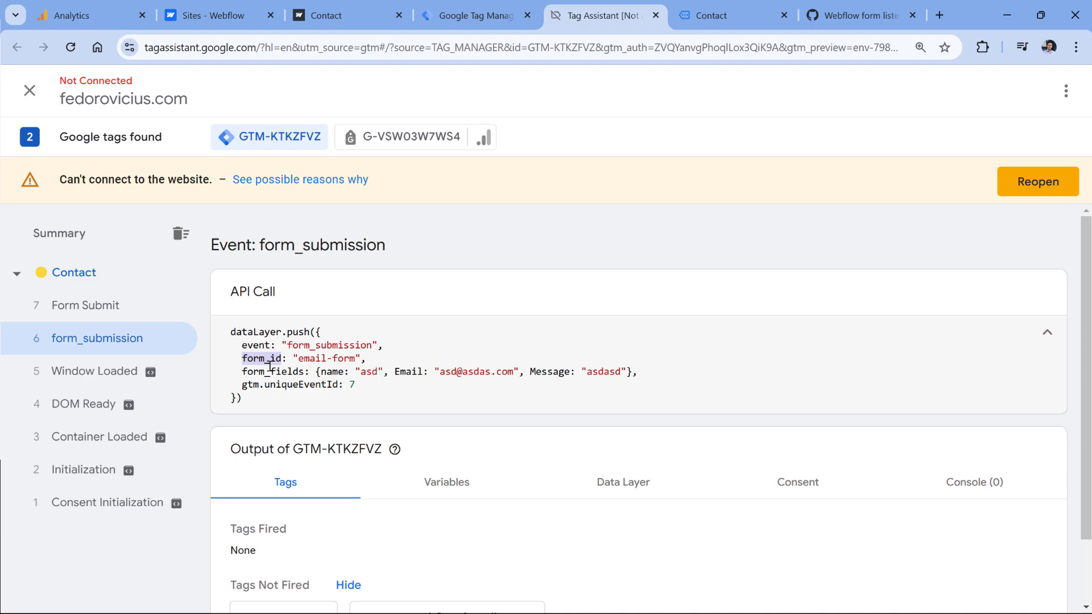
{"action": "left_click", "coordinate": [475, 15]}
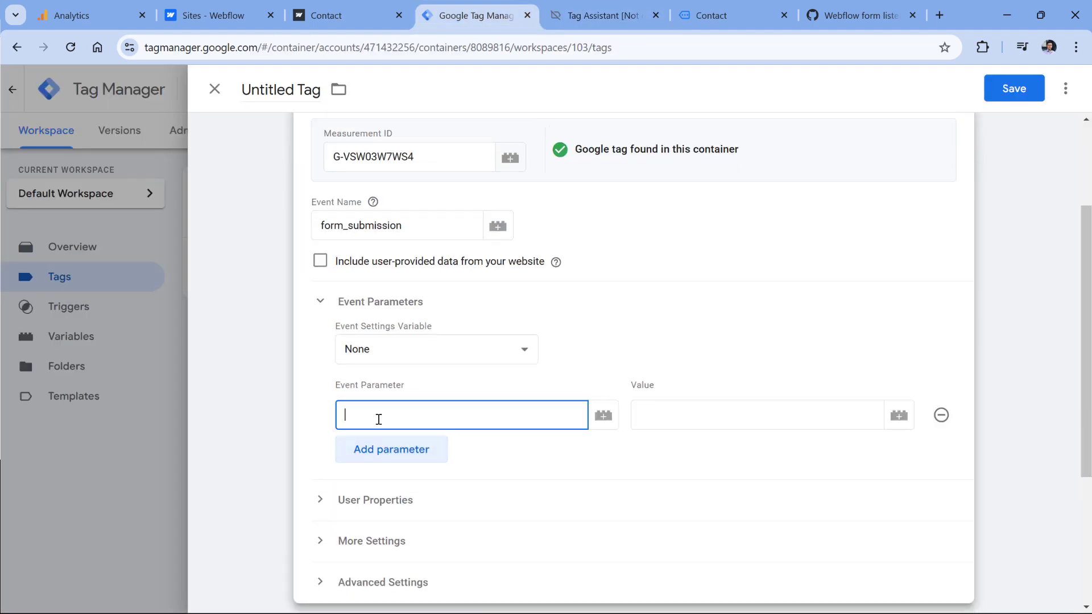
{"action": "type", "text": "form_id"}
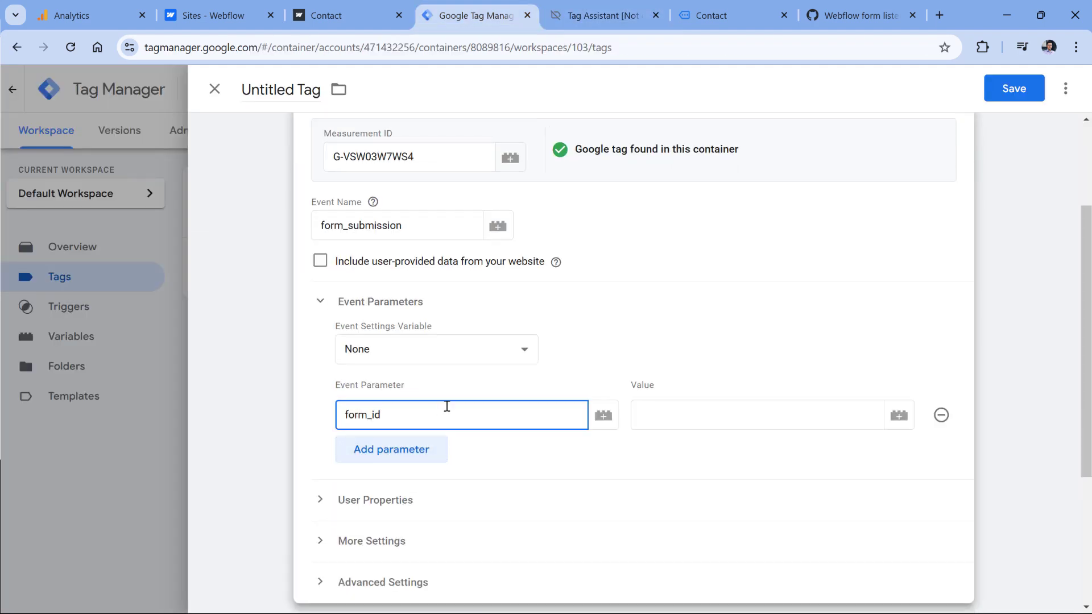
{"action": "left_click", "coordinate": [757, 414]}
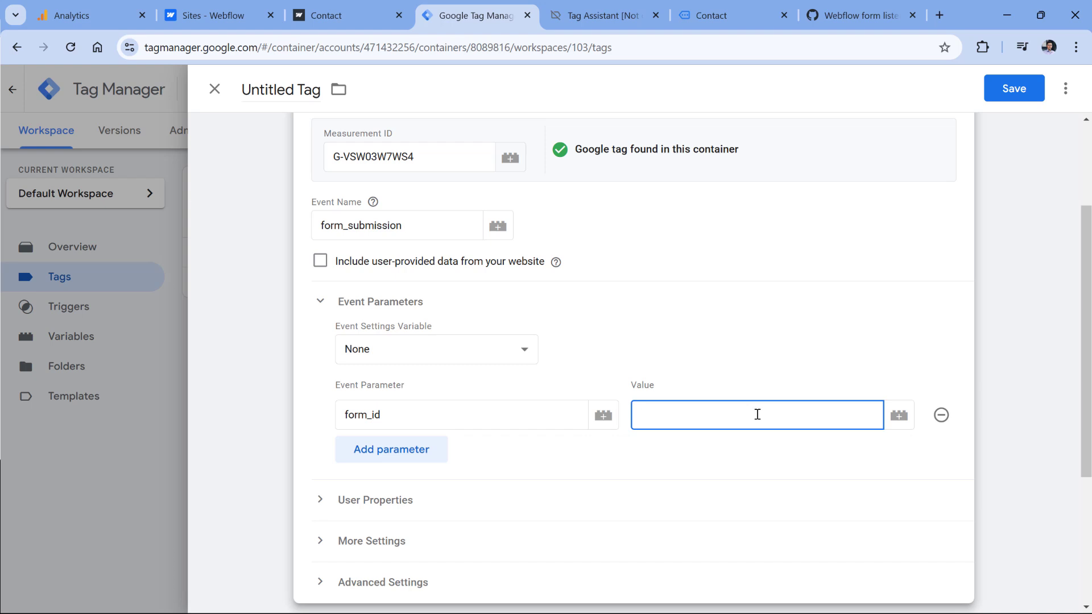
{"action": "left_click", "coordinate": [756, 415]}
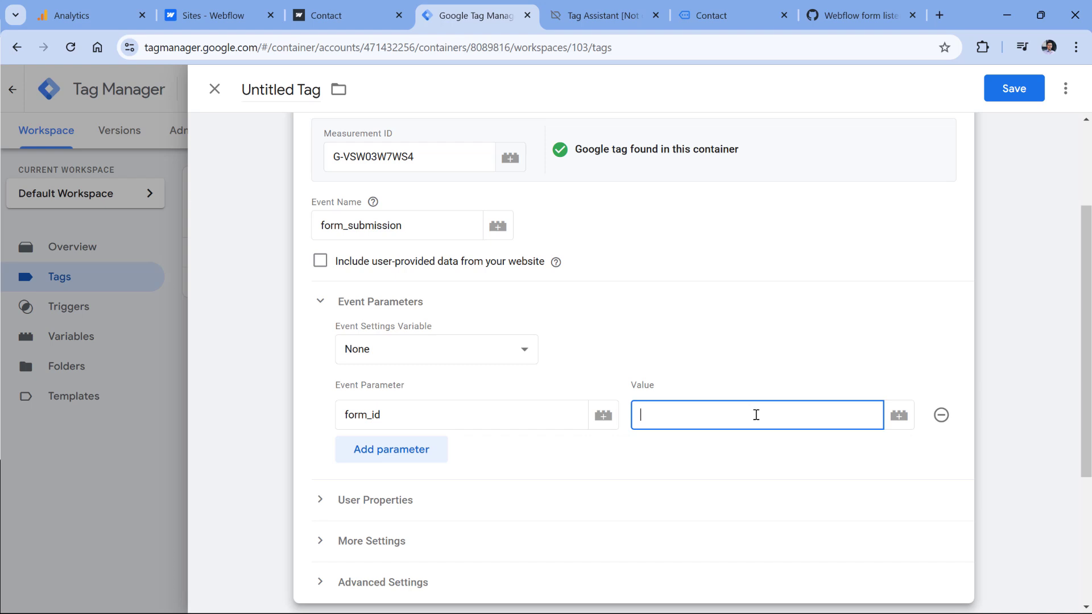
{"action": "mouse_move", "coordinate": [587, 33]}
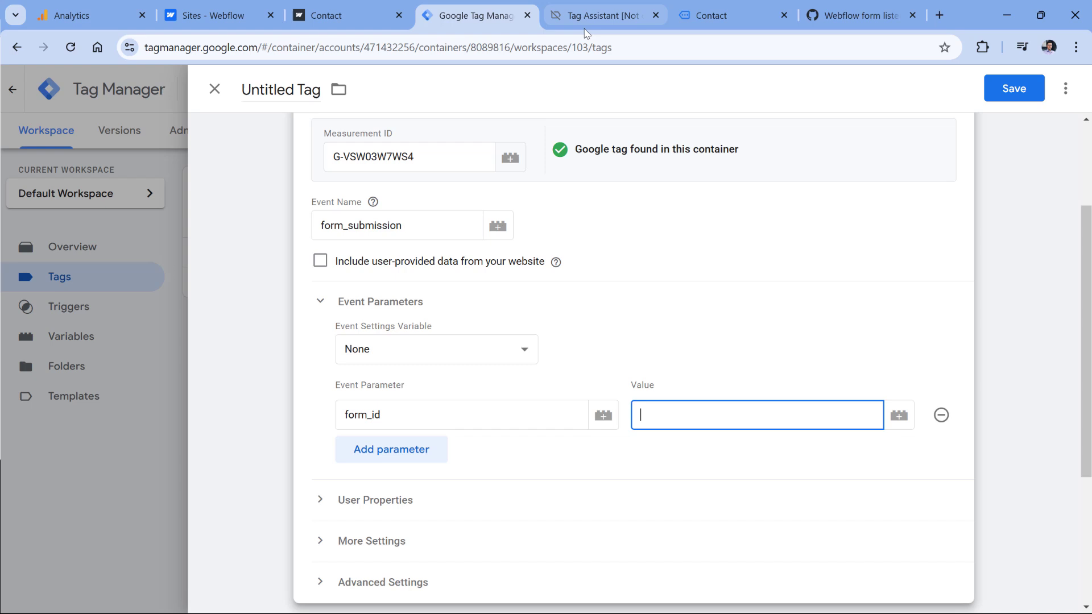
{"action": "left_click", "coordinate": [603, 14]}
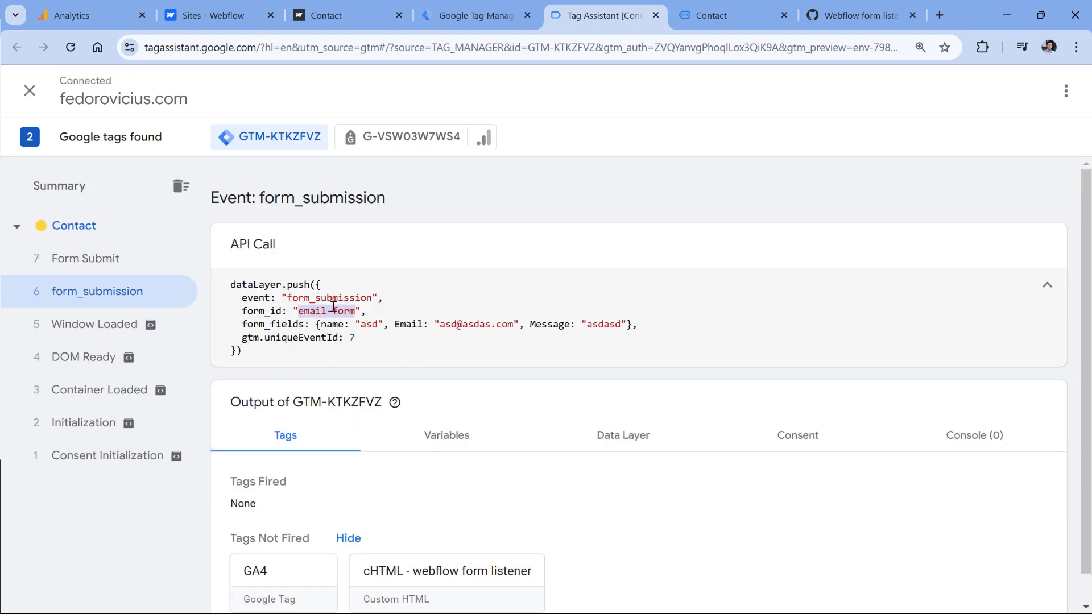
{"action": "left_click", "coordinate": [476, 15]}
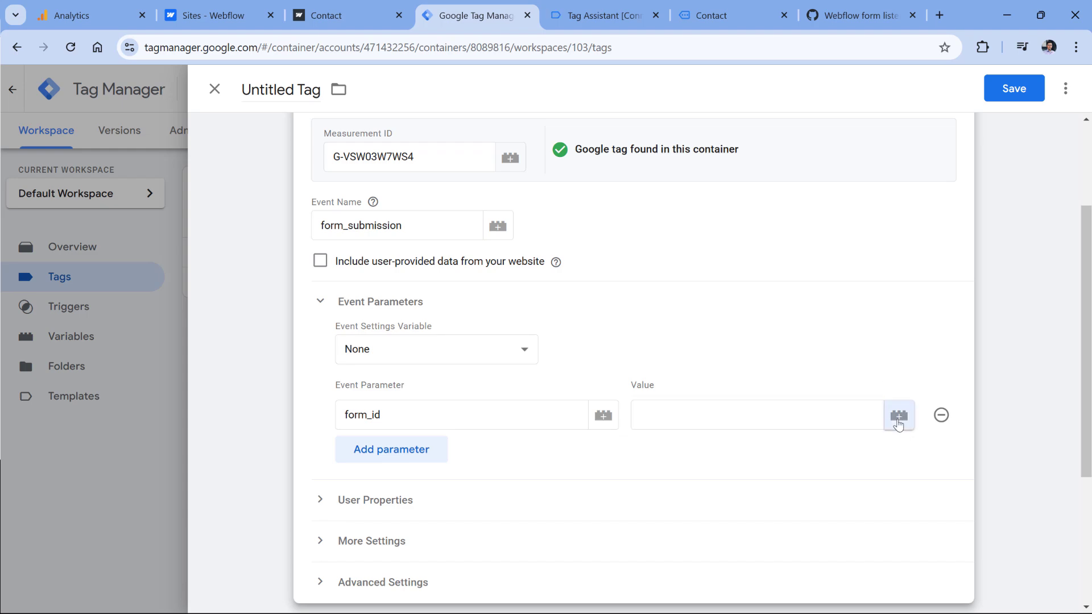
{"action": "type", "text": "{{dlv - form_id}}"}
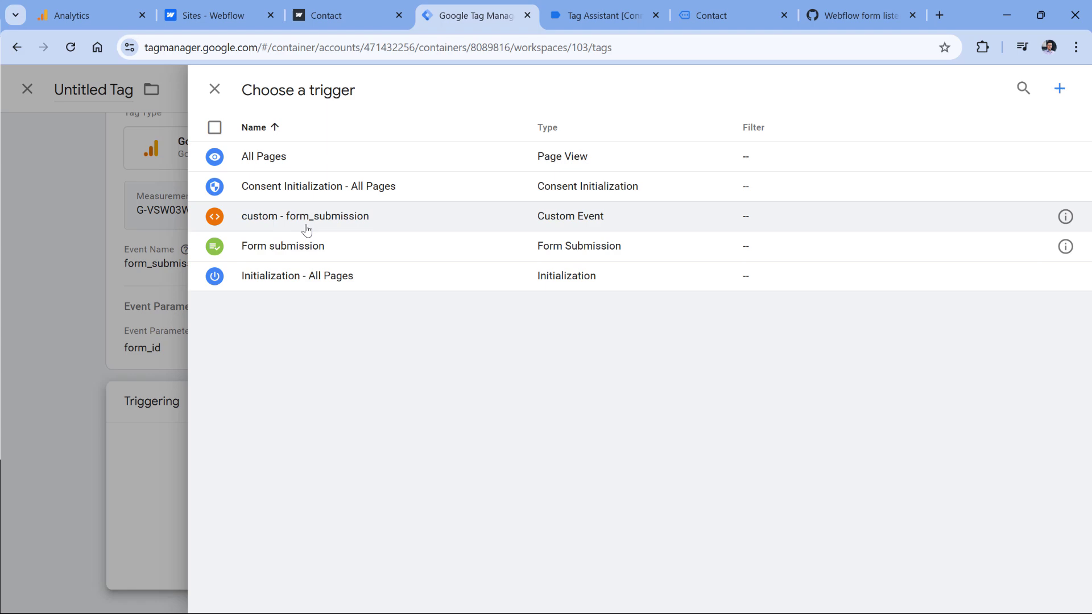
- Assign trigger custom - form_submission, name it 'GA4 event - form_submission' and save
{"action": "left_click", "coordinate": [305, 216]}
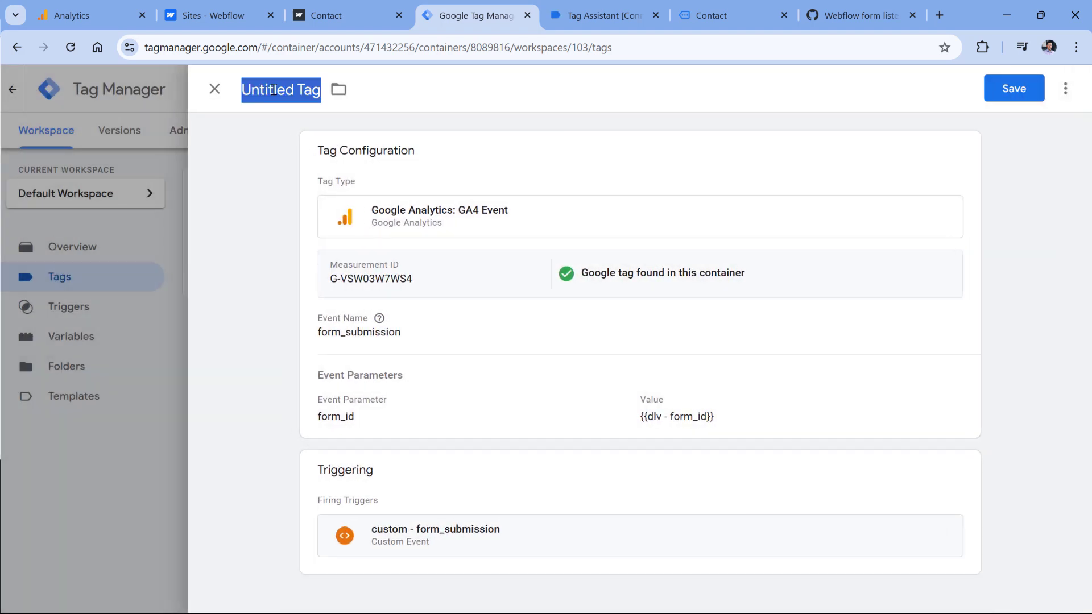
{"action": "type", "text": "GA4 event - form_submission"}
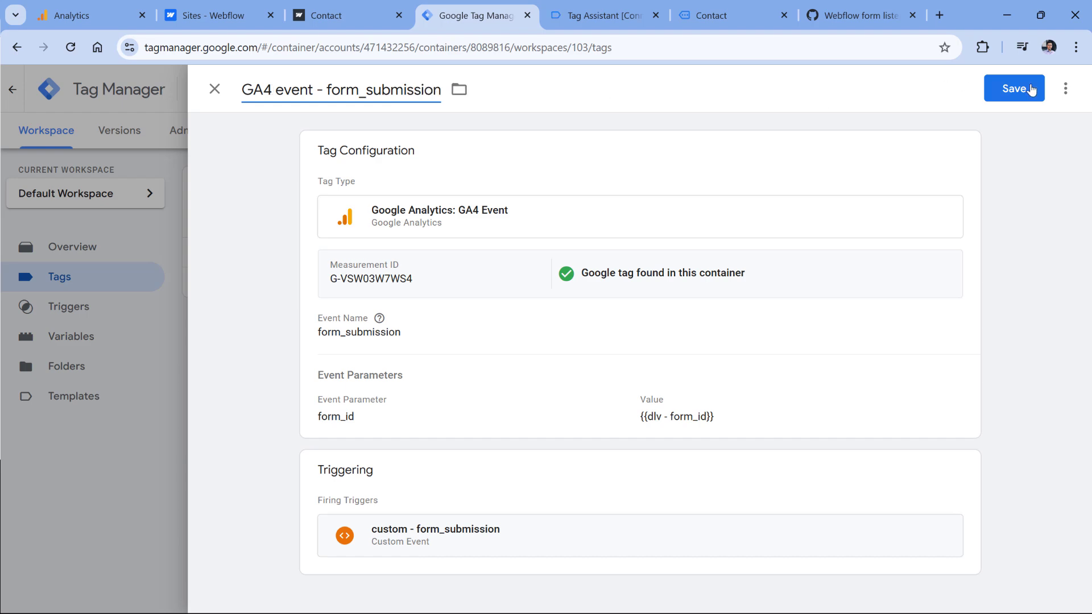
{"action": "left_click", "coordinate": [1013, 88]}
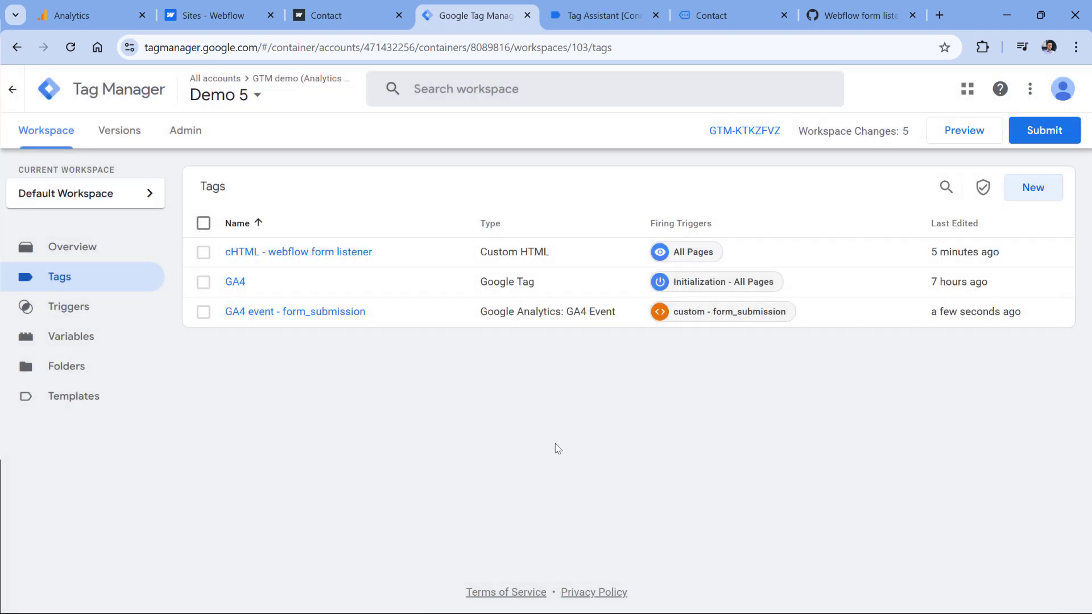
- Preview again, submit the contact form and confirm the GA4 event tag fired
{"action": "left_click", "coordinate": [963, 130]}
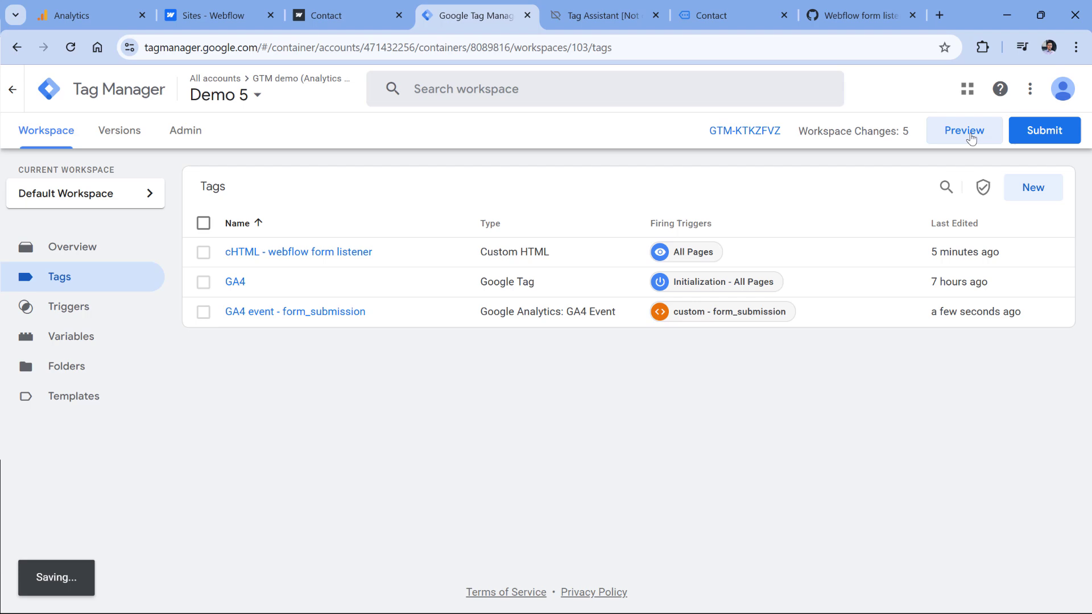
{"action": "left_click", "coordinate": [963, 130]}
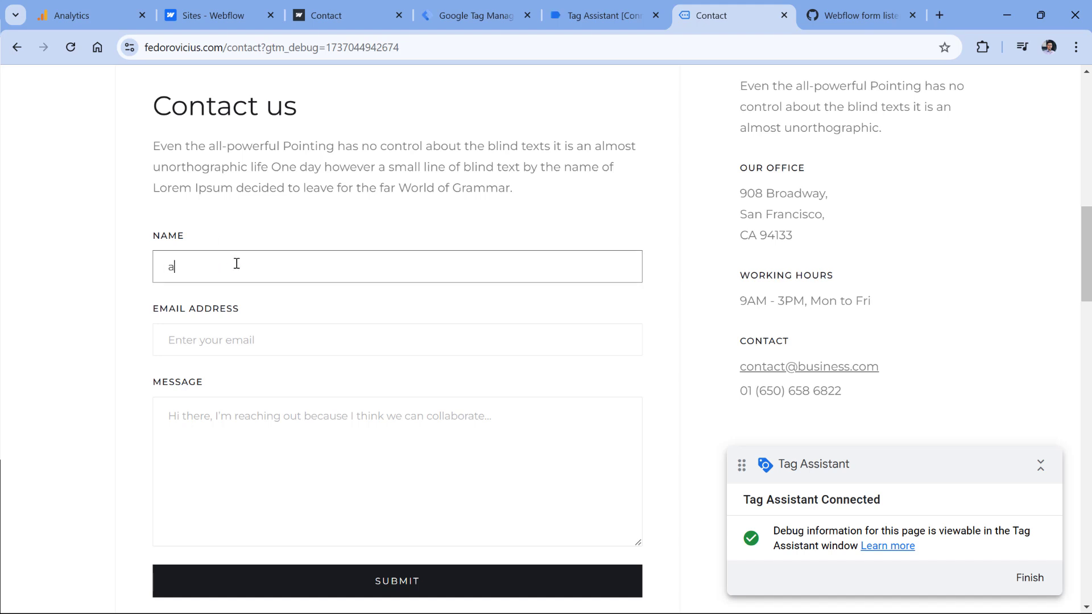
{"action": "type", "text": "as"}
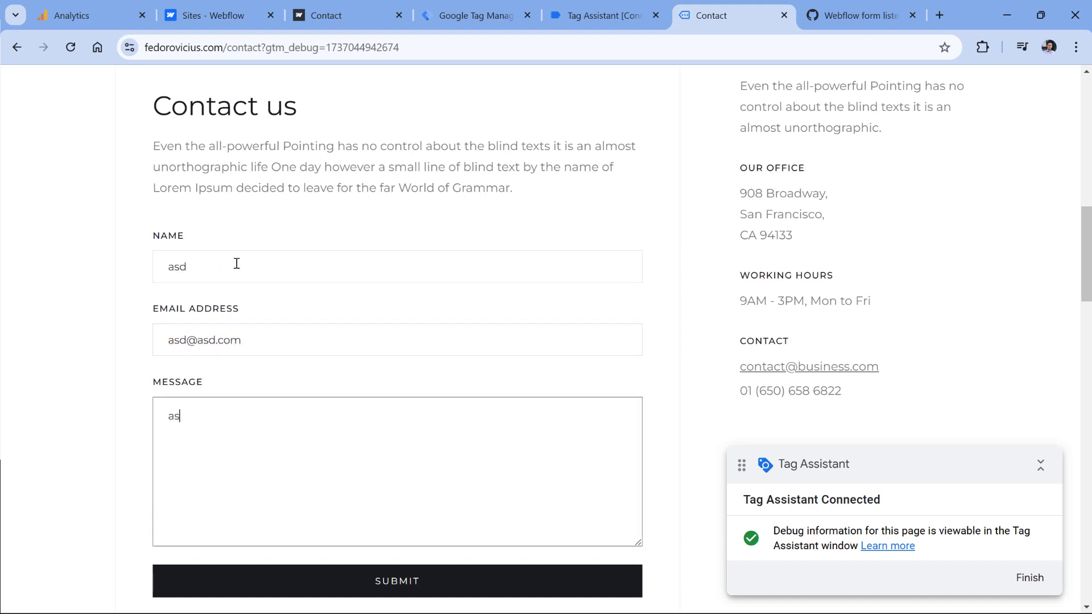
{"action": "left_click", "coordinate": [397, 581]}
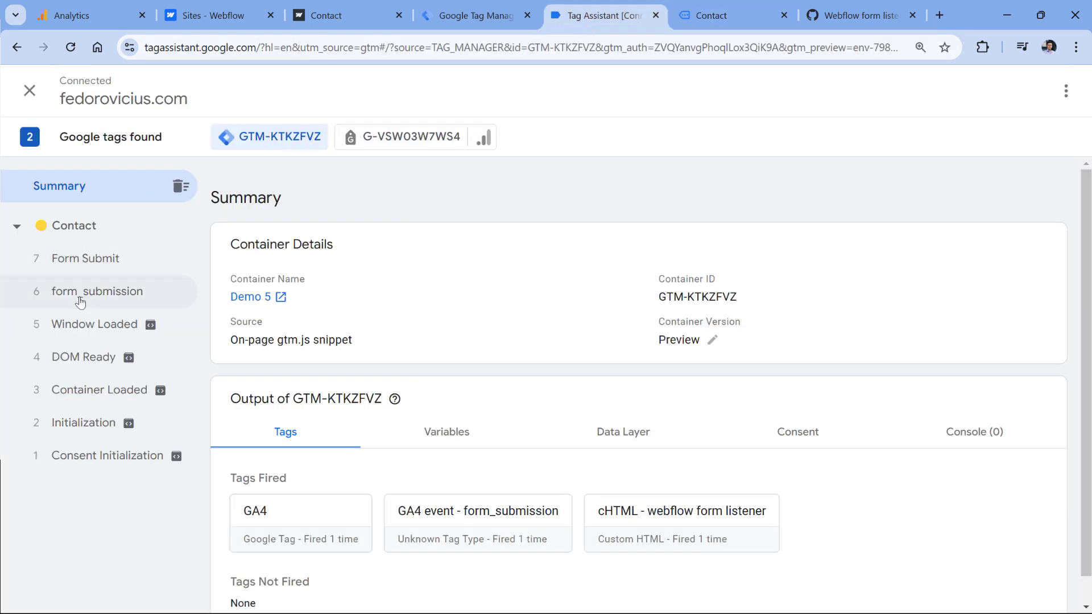
{"action": "left_click", "coordinate": [98, 291]}
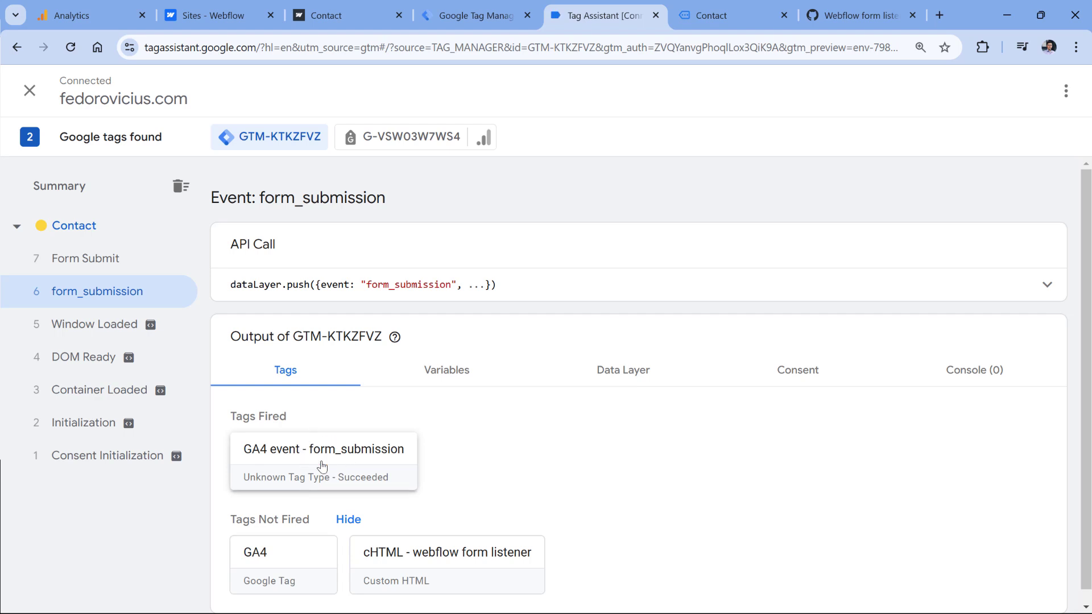
{"action": "mouse_move", "coordinate": [333, 464]}
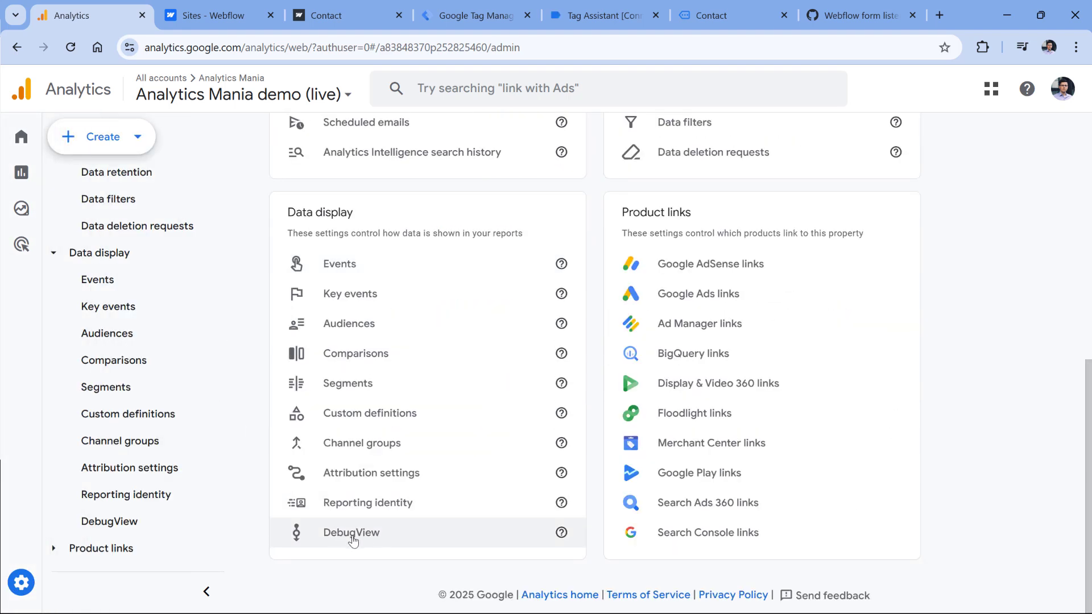
- Confirm in DebugView that form_submission arrived with form_id email-form
{"action": "left_click", "coordinate": [351, 532]}
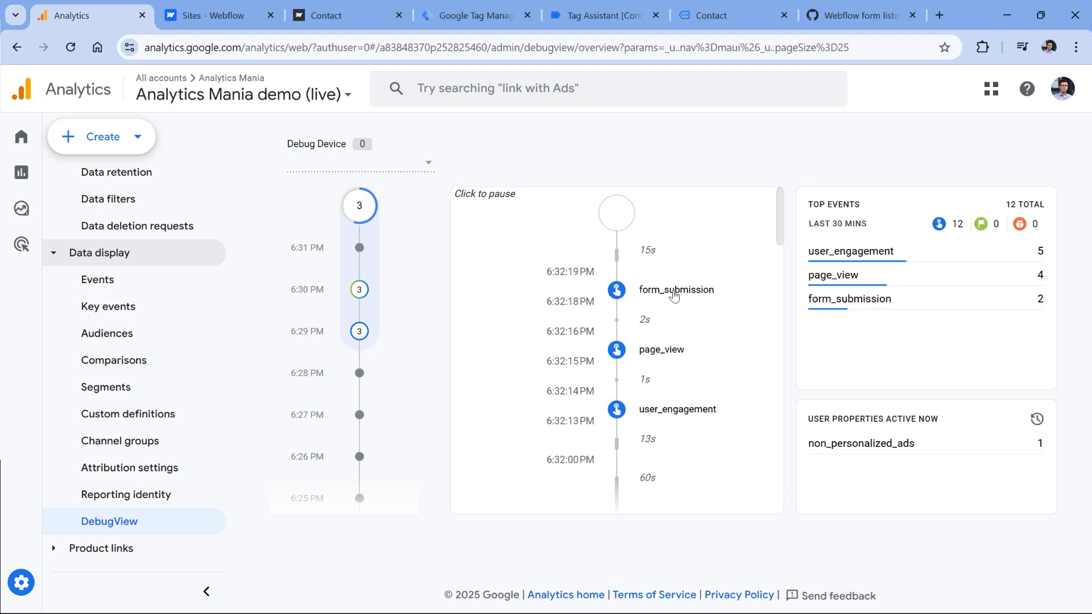
{"action": "left_click", "coordinate": [674, 290]}
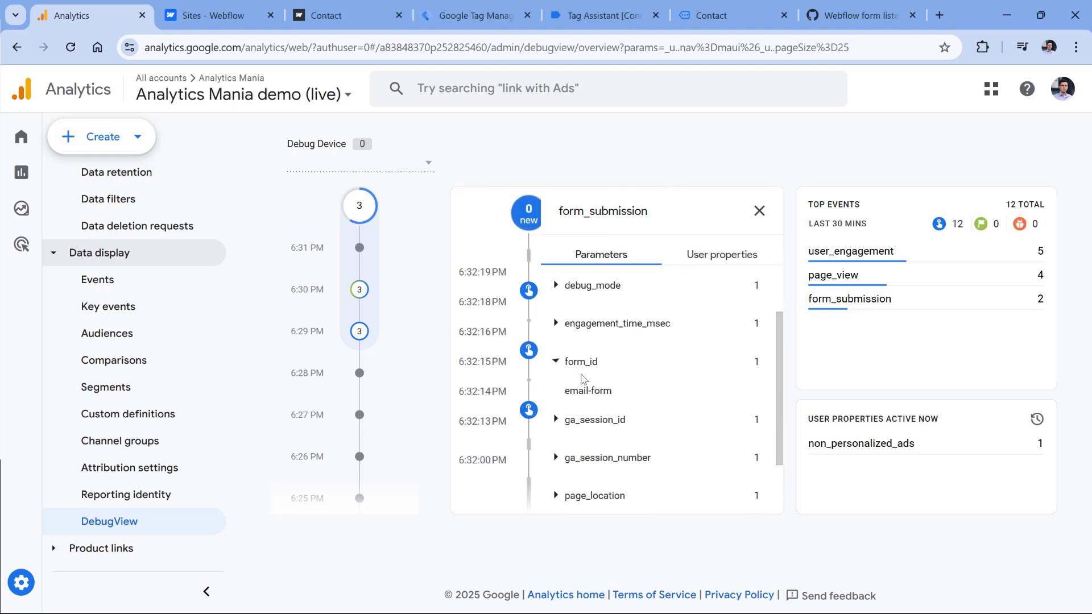
{"action": "double_click", "coordinate": [587, 390]}
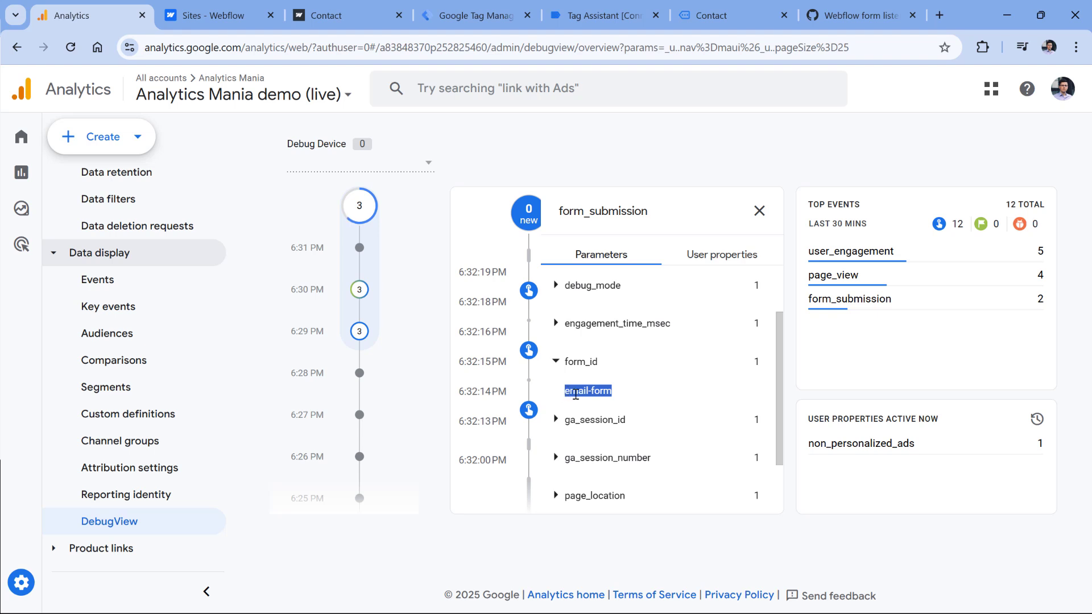
{"action": "left_click", "coordinate": [759, 210]}
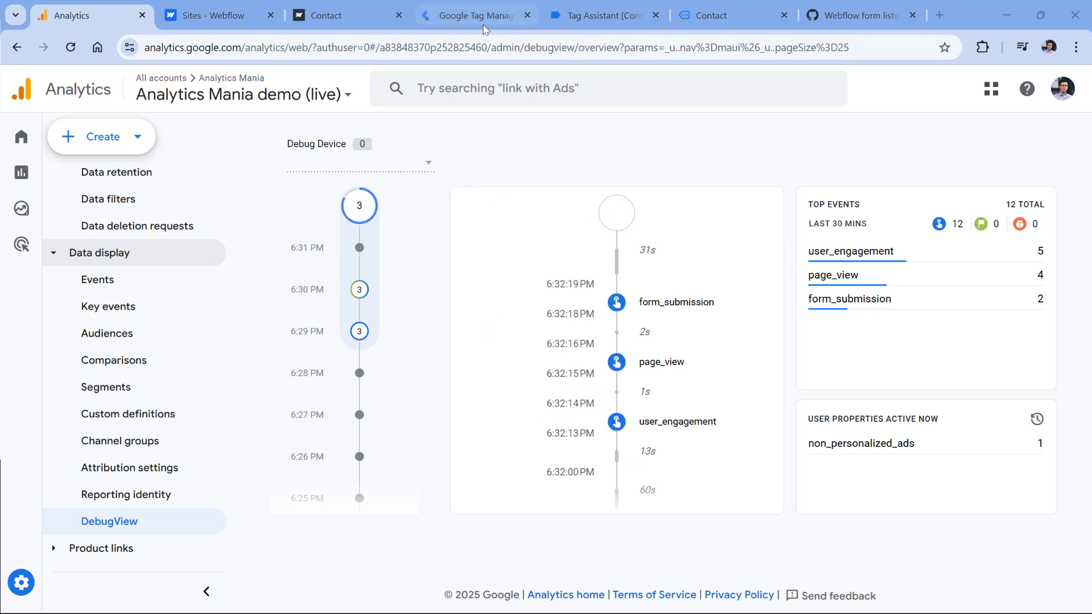
- Return to the Tag Manager workspace and bring up the Submit Changes form for publishing
{"action": "left_click", "coordinate": [476, 15]}
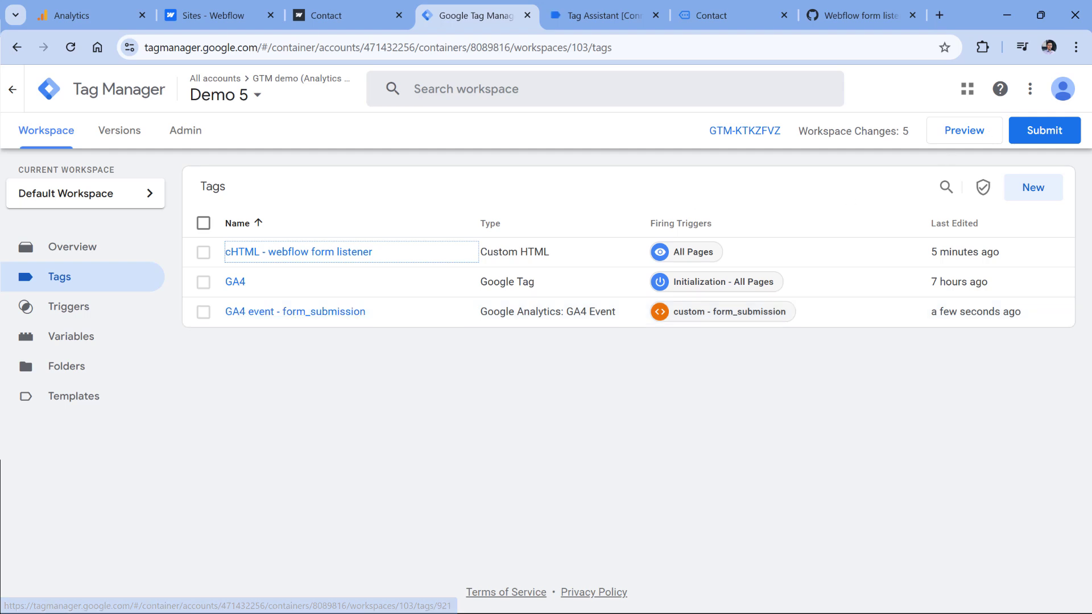
{"action": "left_click", "coordinate": [1044, 130]}
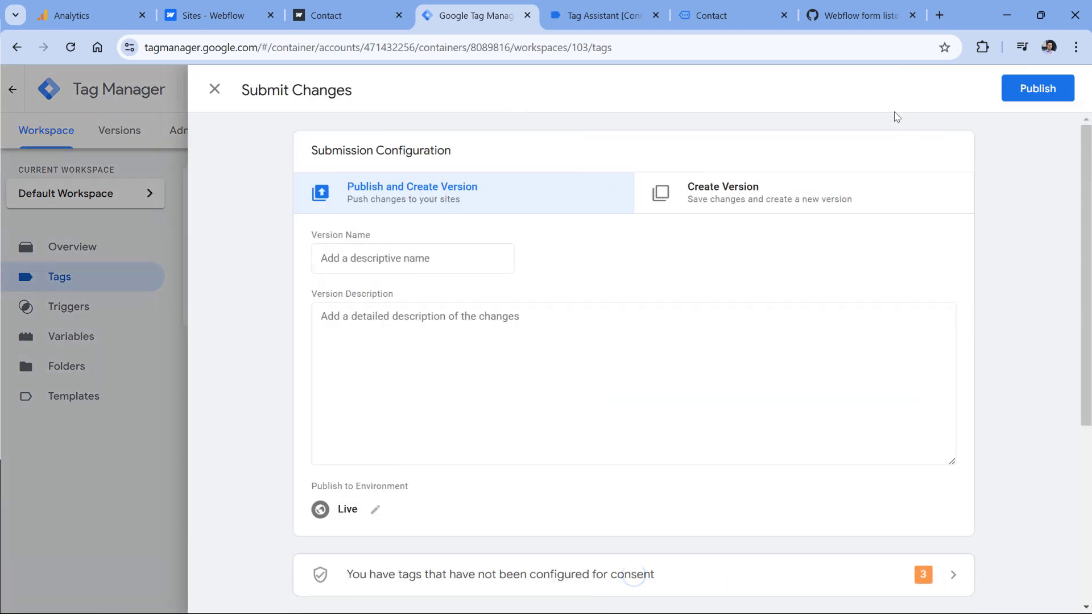